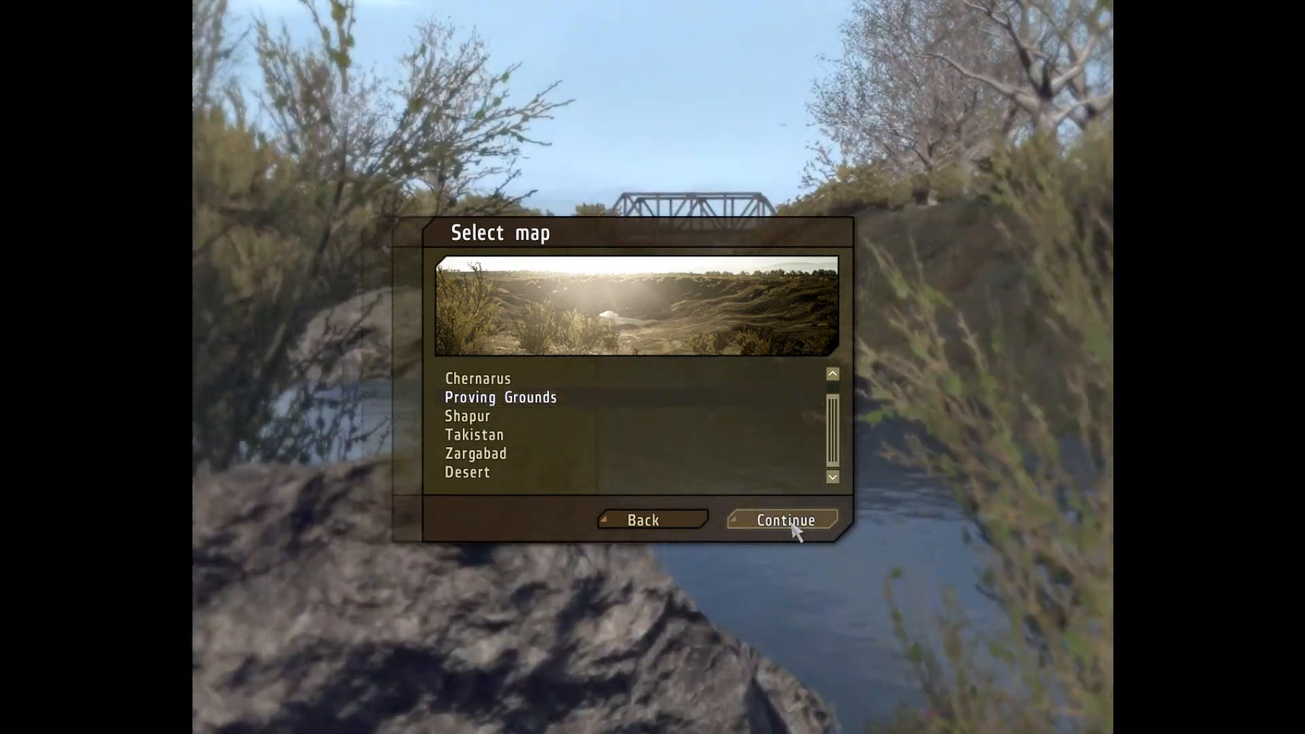
Step: Continue into the mission editor with the Proving Grounds map selected
{"action": "left_click", "coordinate": [782, 520]}
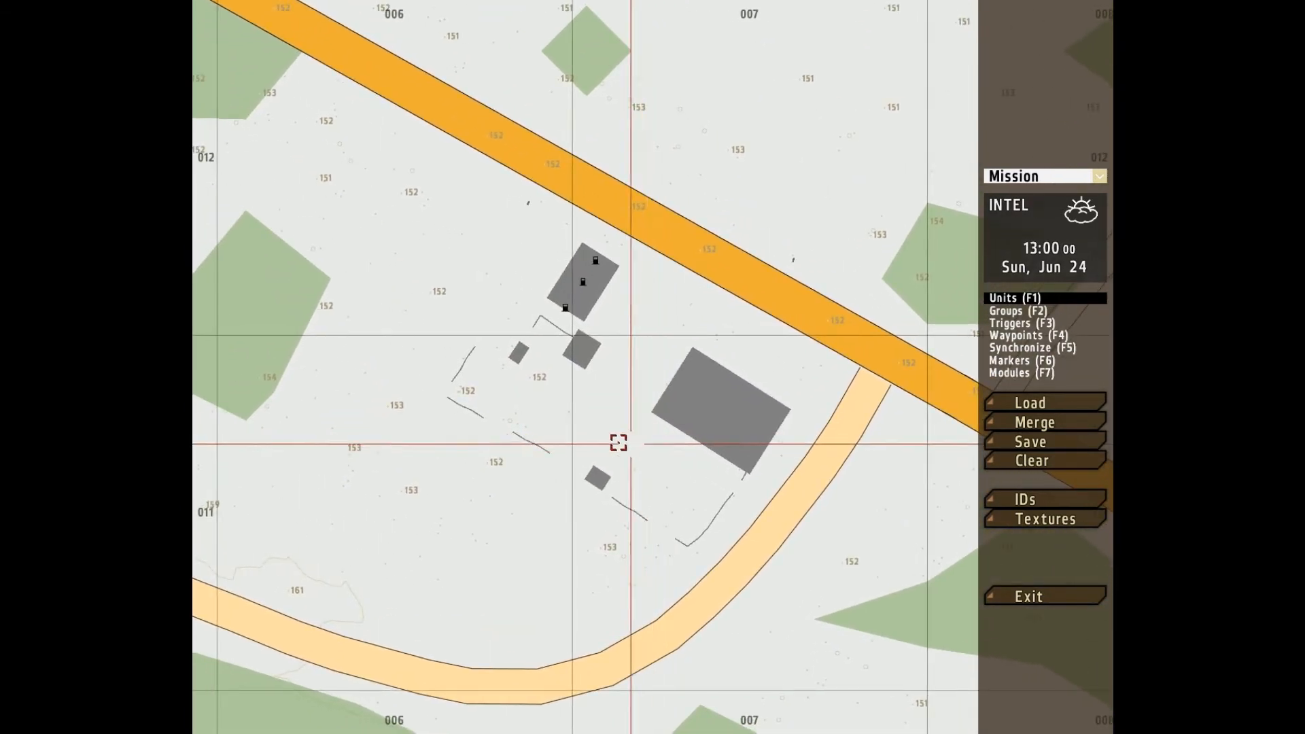
{"action": "mouse_move", "coordinate": [327, 367]}
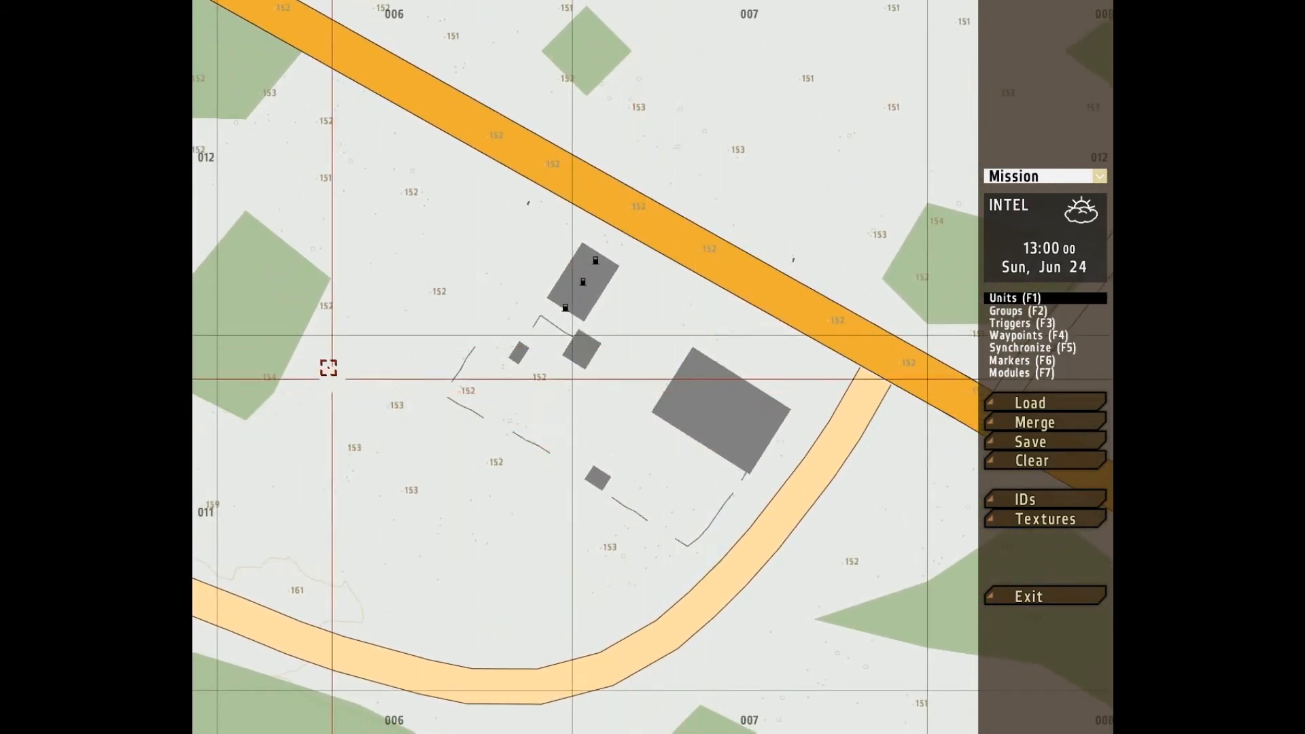
{"action": "mouse_move", "coordinate": [537, 292]}
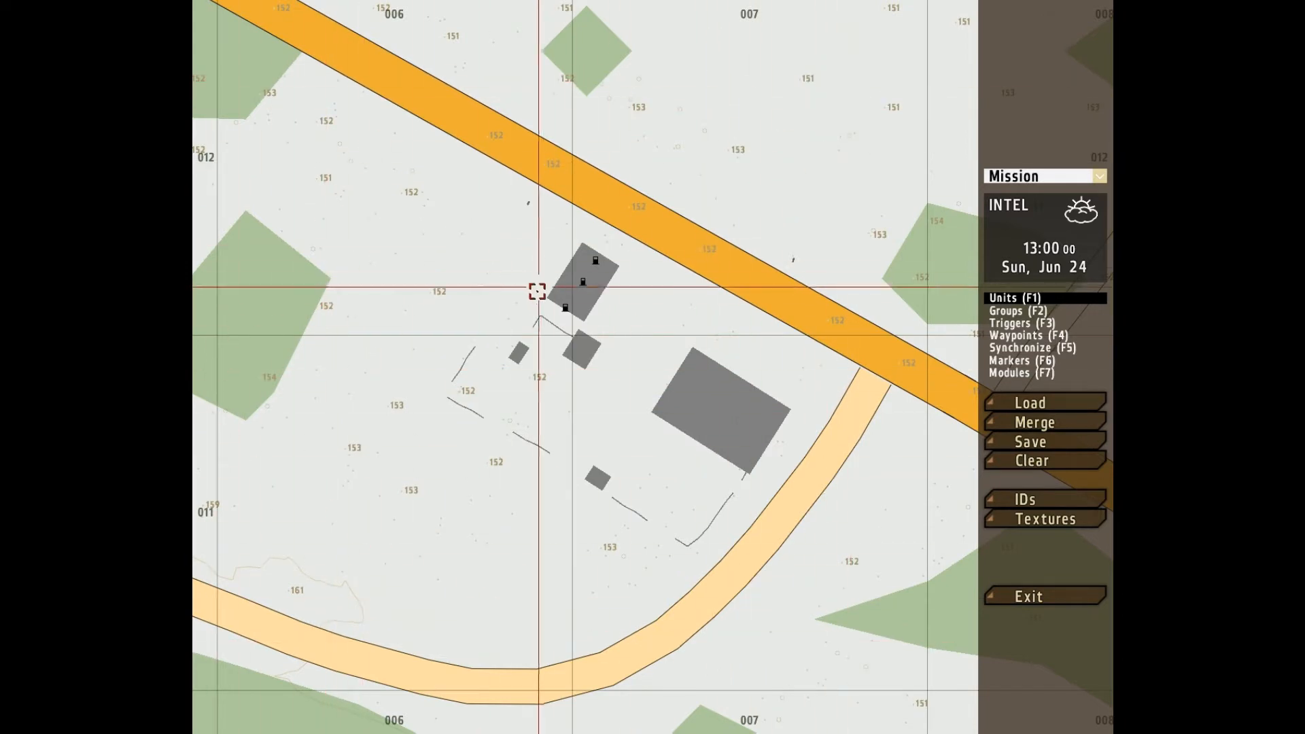
{"action": "mouse_move", "coordinate": [552, 367]}
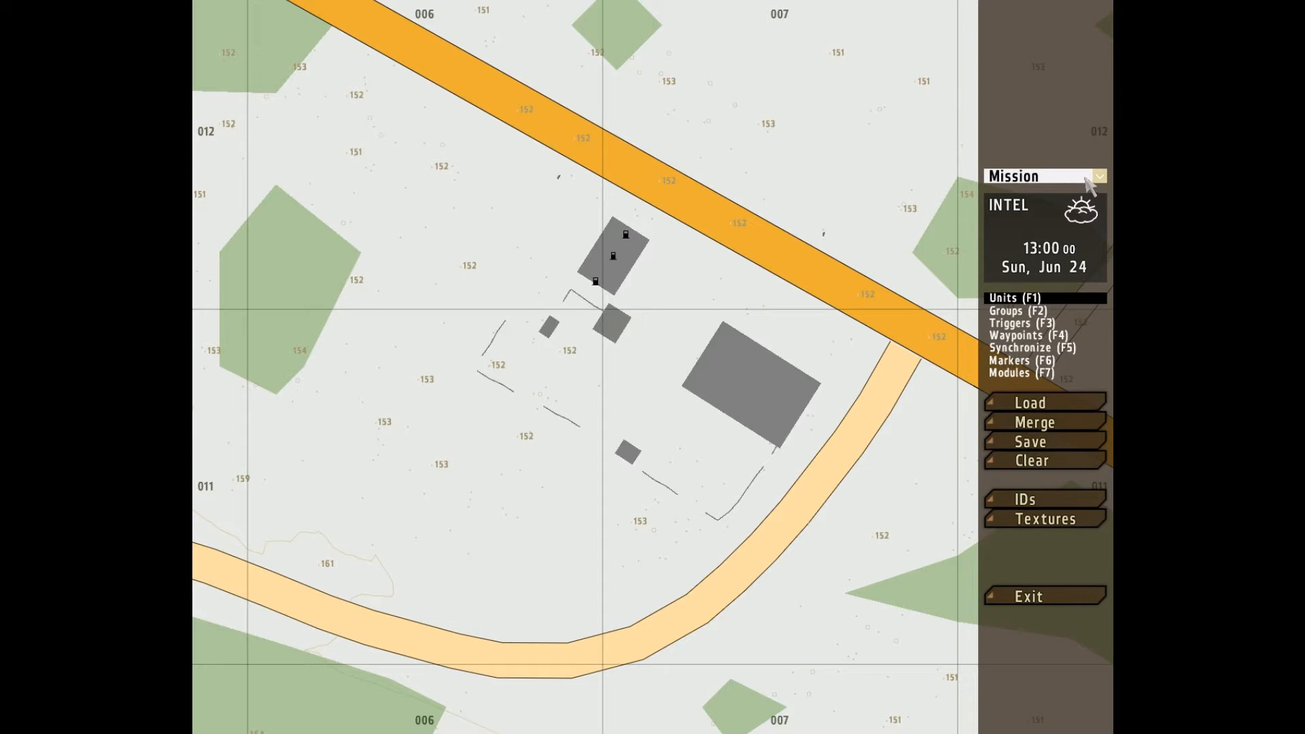
Step: Browse the mission phase list and switch editing to the Intro phase
{"action": "left_click", "coordinate": [1097, 175]}
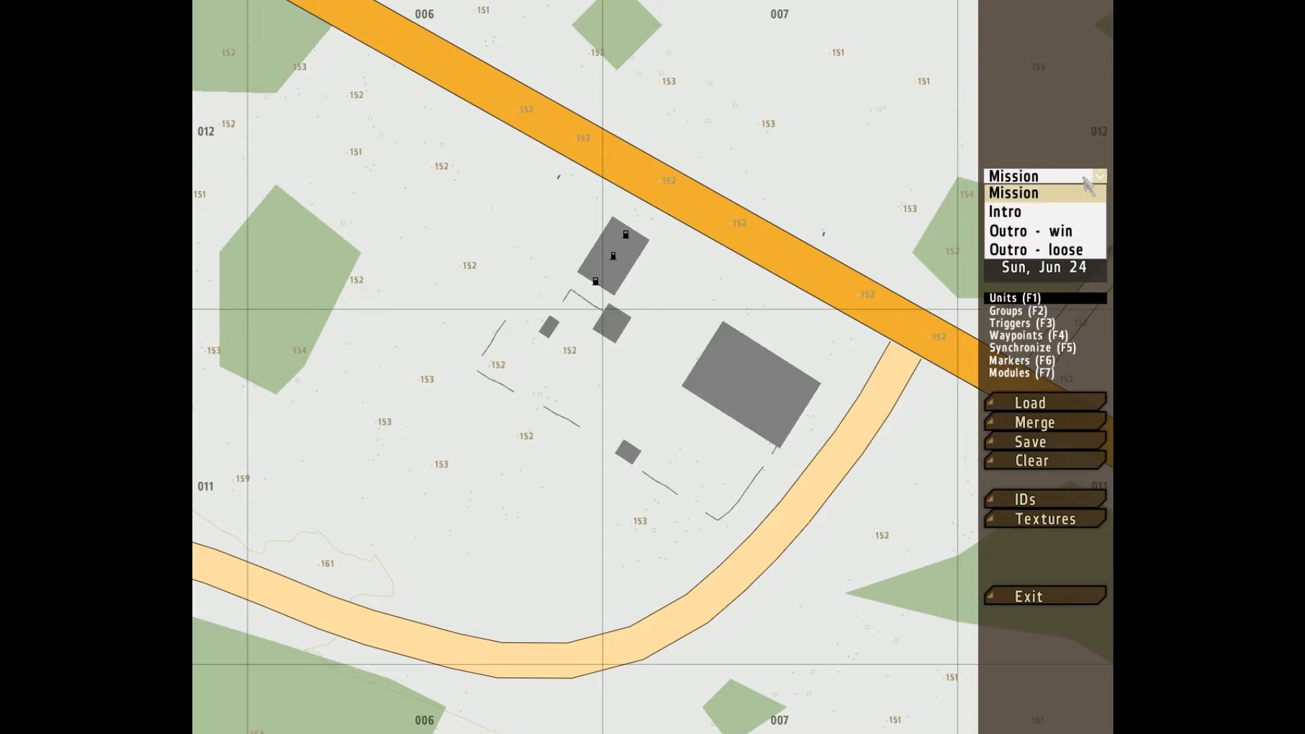
{"action": "mouse_move", "coordinate": [1039, 212]}
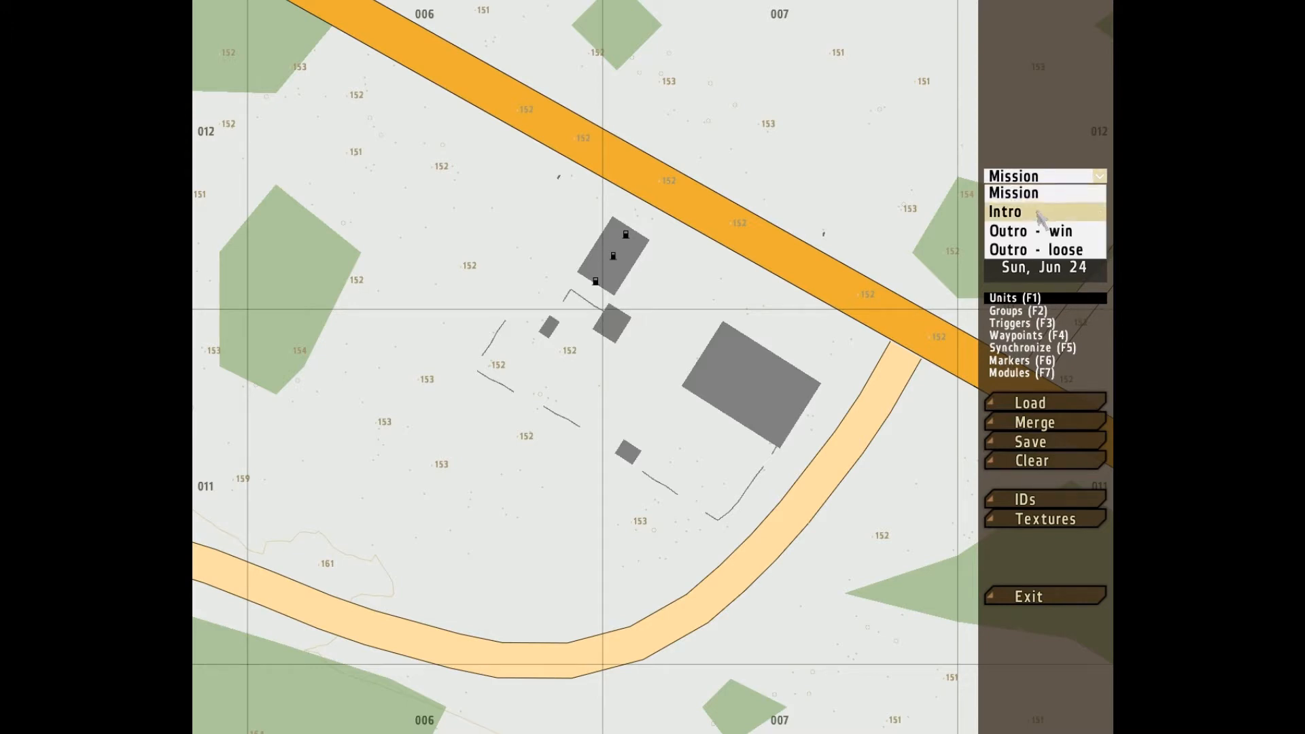
{"action": "mouse_move", "coordinate": [1036, 249]}
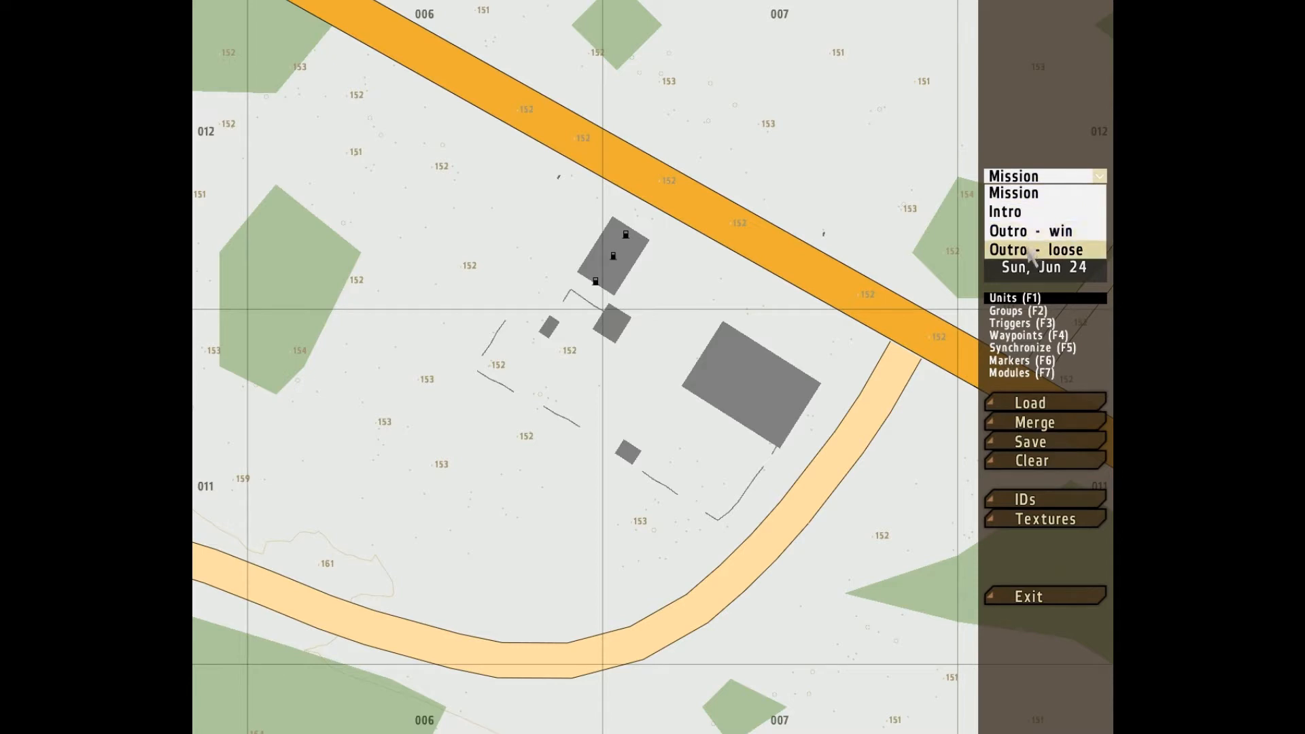
{"action": "mouse_move", "coordinate": [1031, 231]}
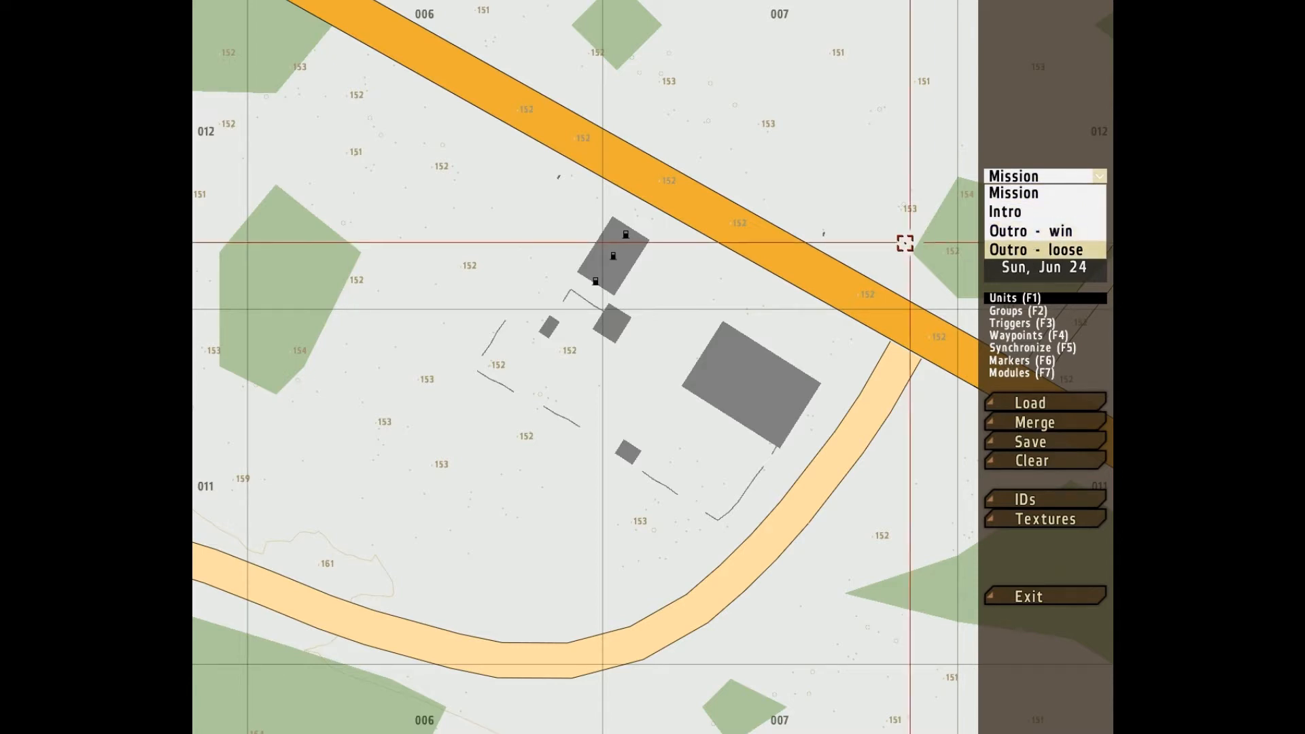
{"action": "left_click", "coordinate": [1013, 176]}
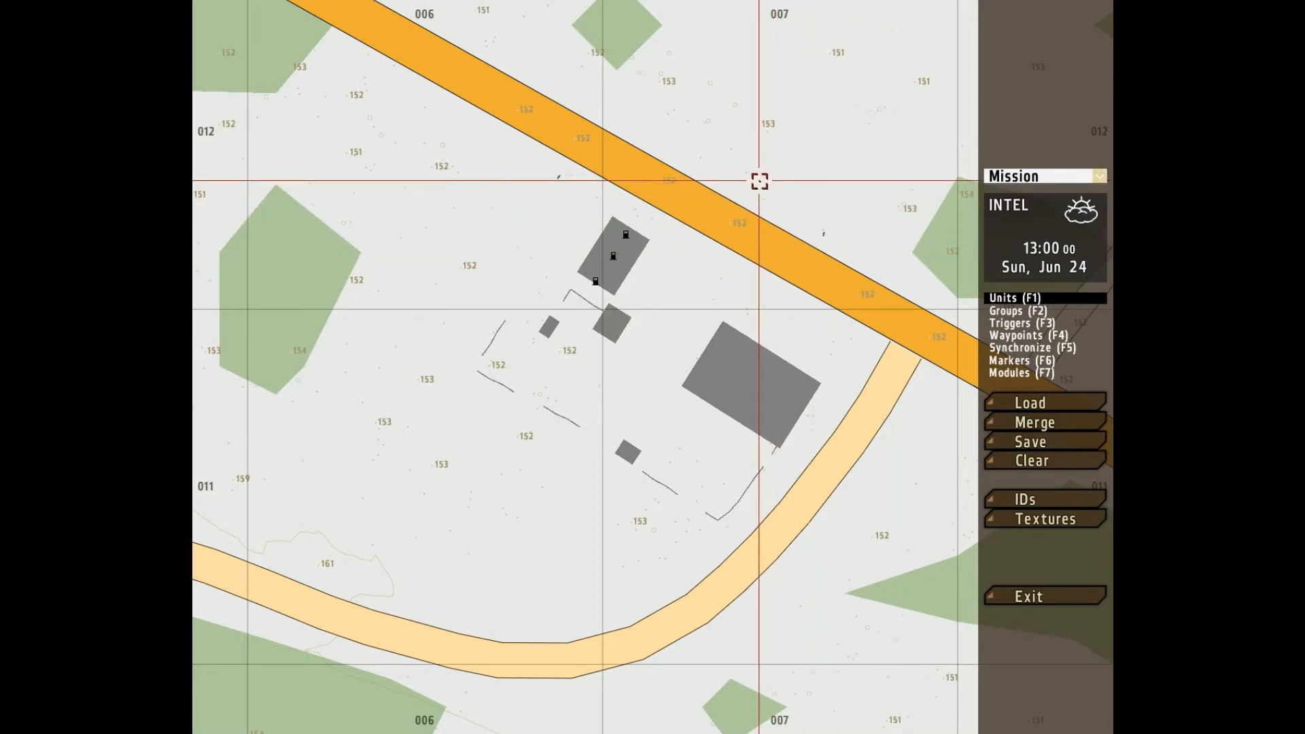
{"action": "mouse_move", "coordinate": [734, 178]}
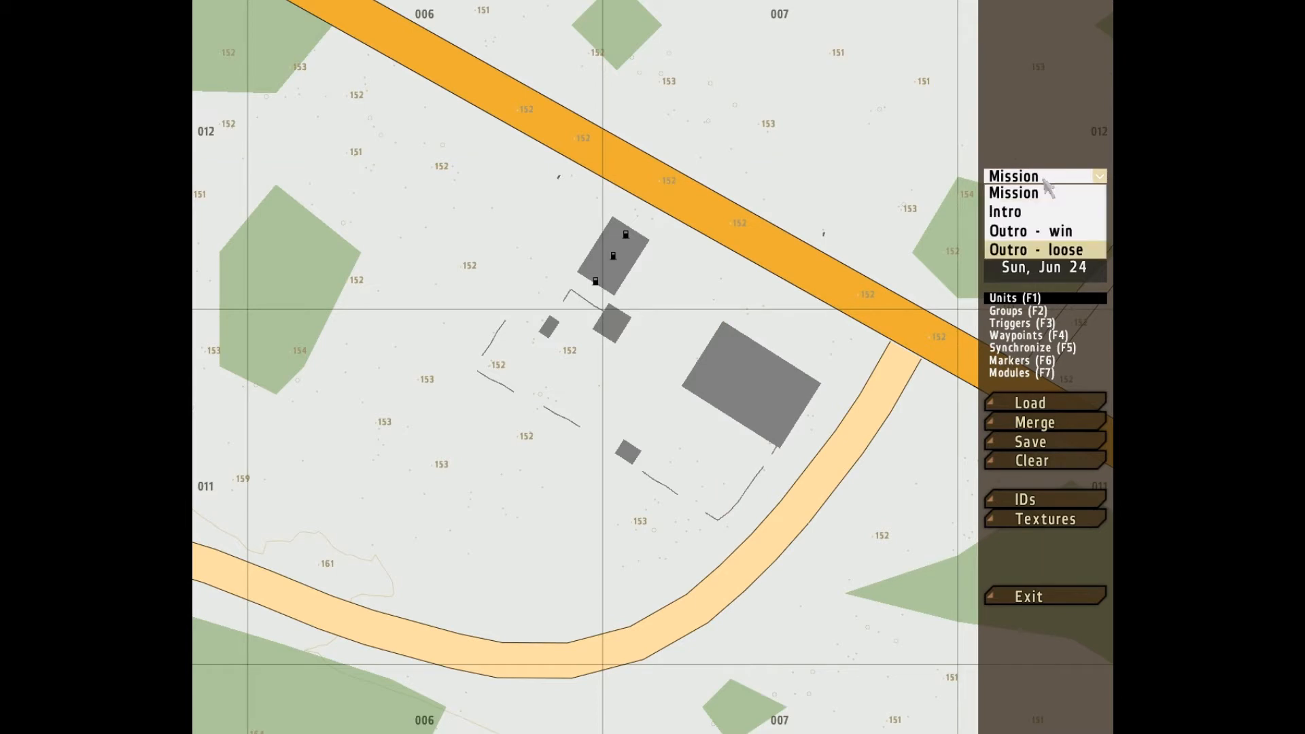
{"action": "mouse_move", "coordinate": [1013, 192]}
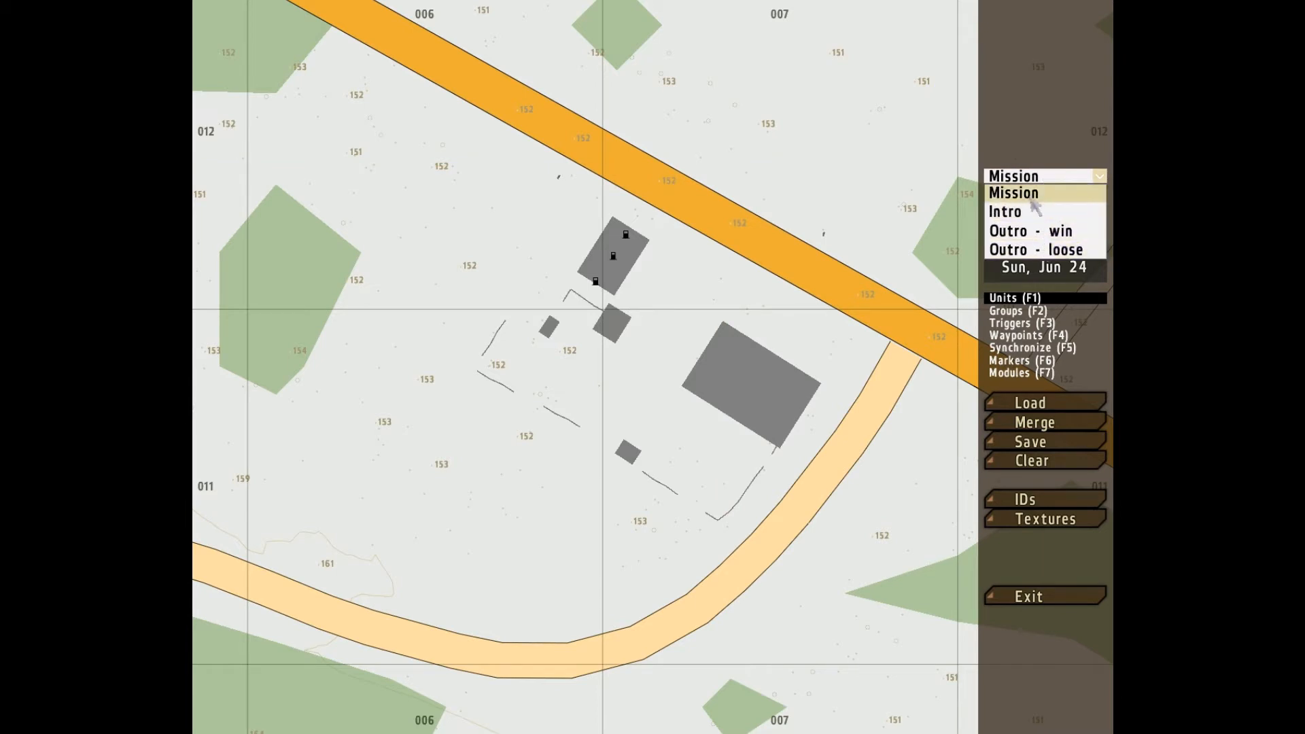
{"action": "mouse_move", "coordinate": [1066, 207]}
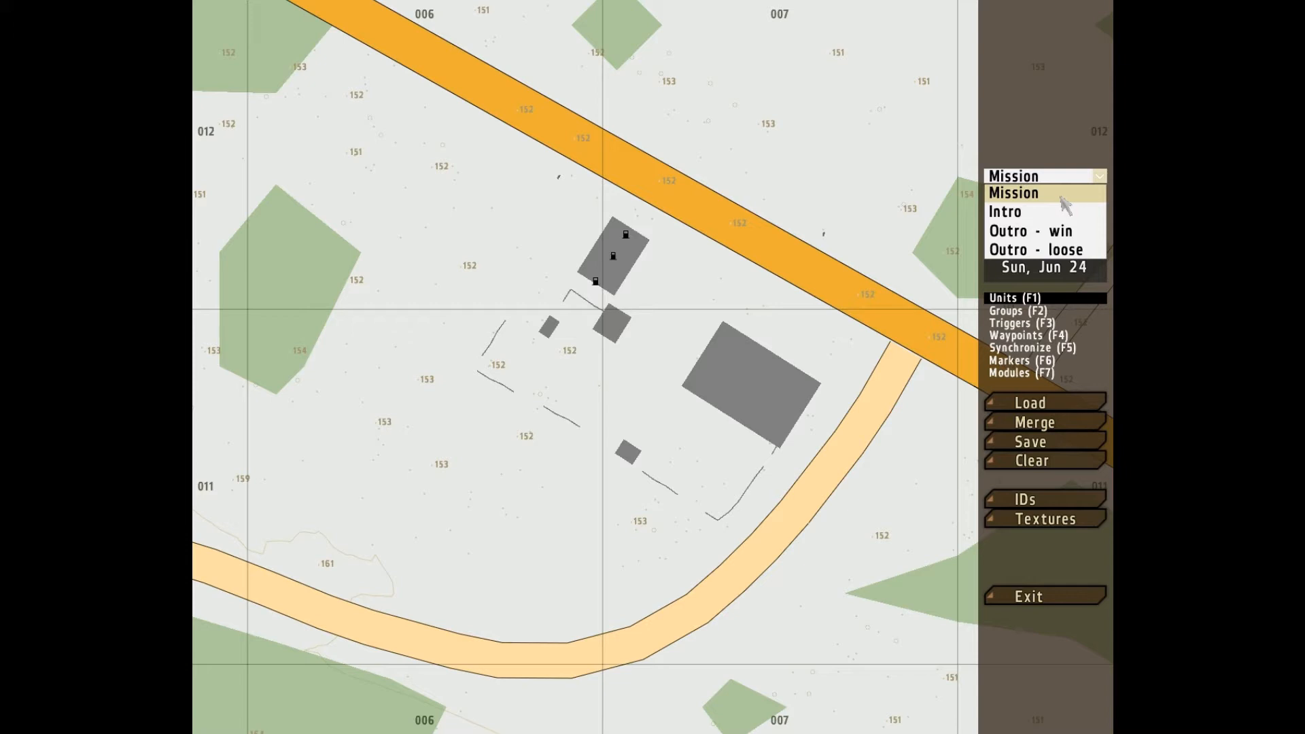
{"action": "left_click", "coordinate": [1014, 193]}
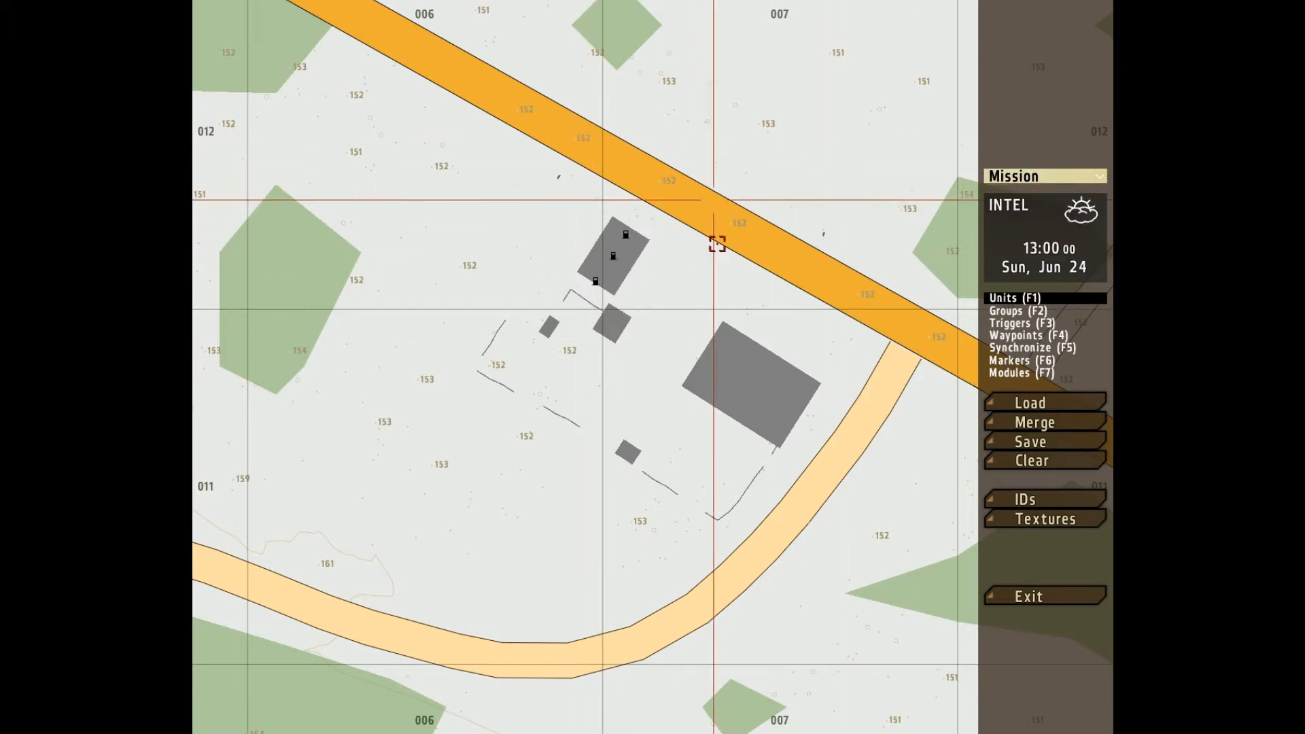
{"action": "mouse_move", "coordinate": [530, 204]}
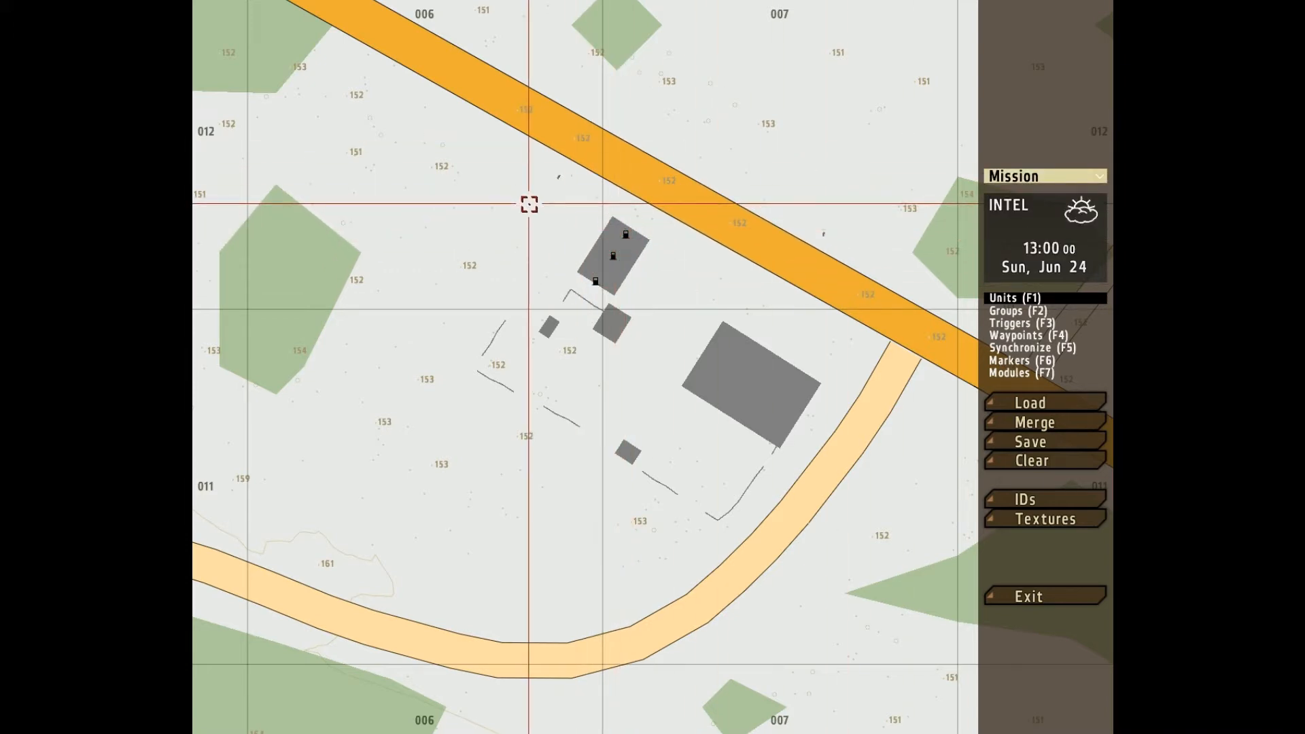
{"action": "left_click", "coordinate": [1045, 175]}
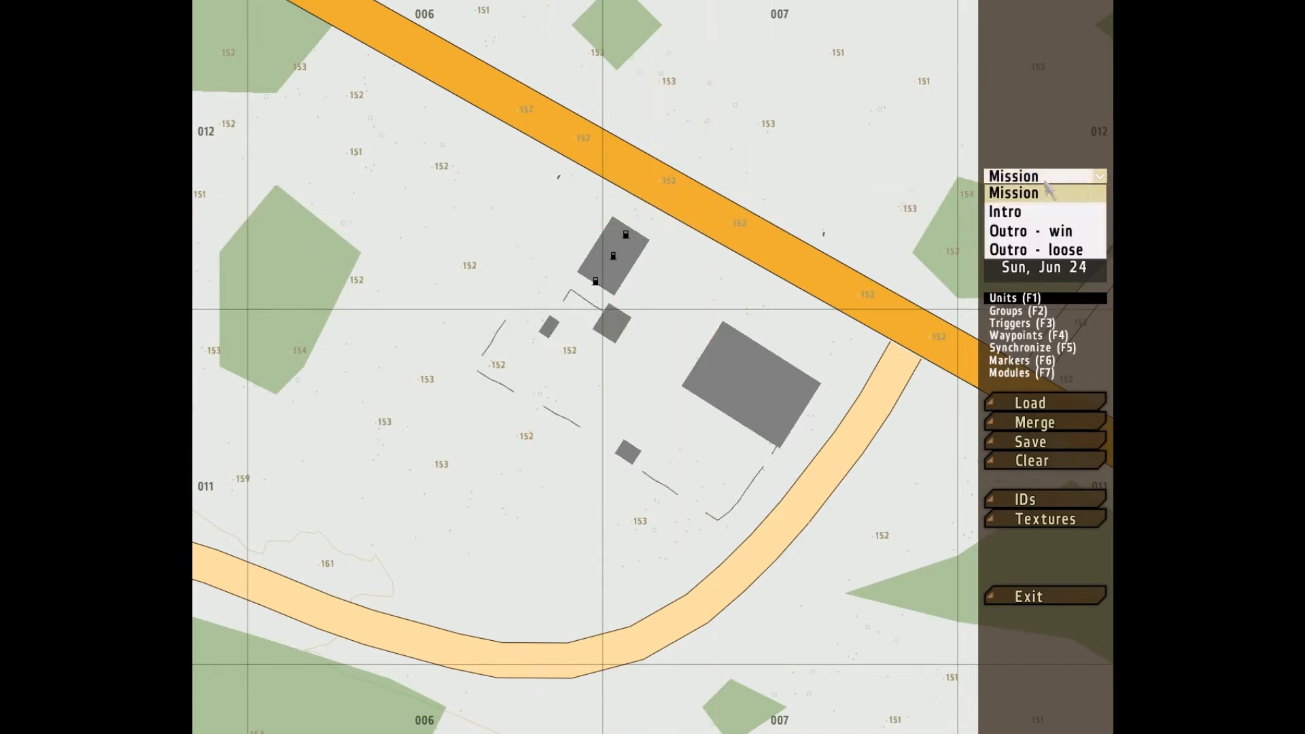
{"action": "mouse_move", "coordinate": [1031, 211]}
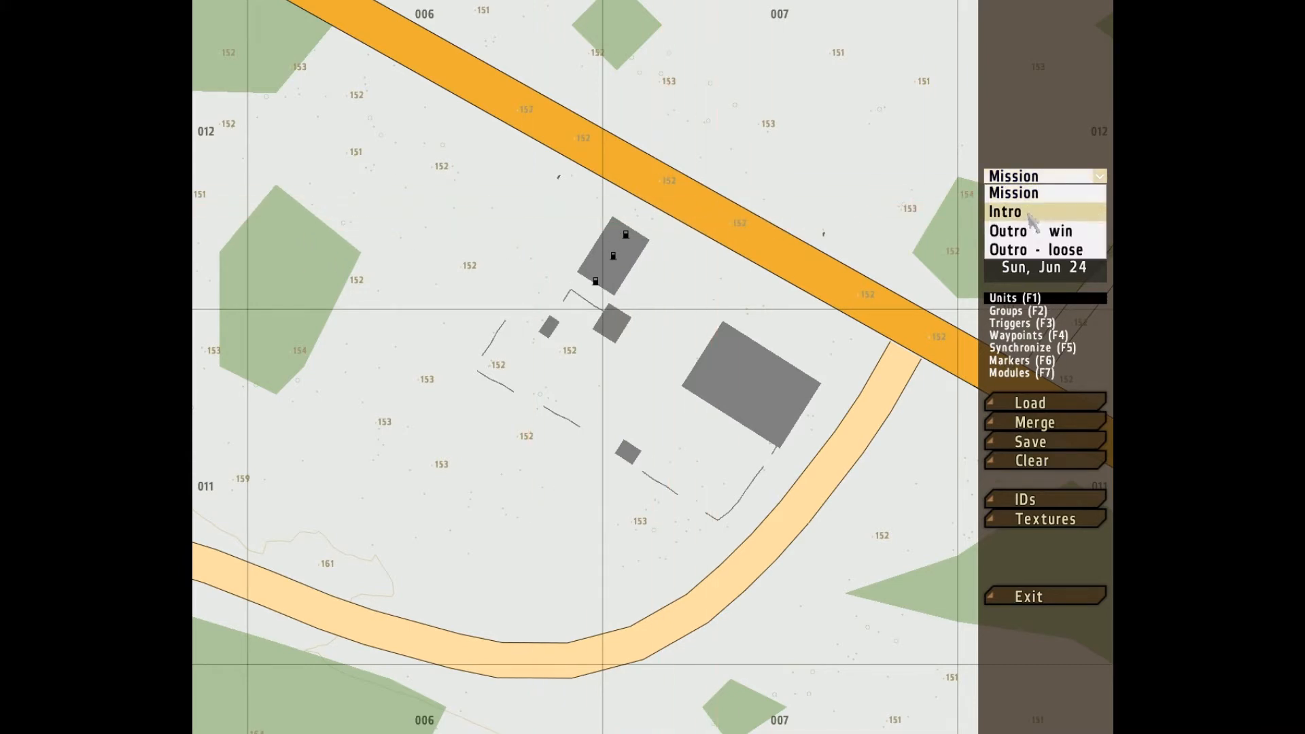
{"action": "left_click", "coordinate": [1005, 211]}
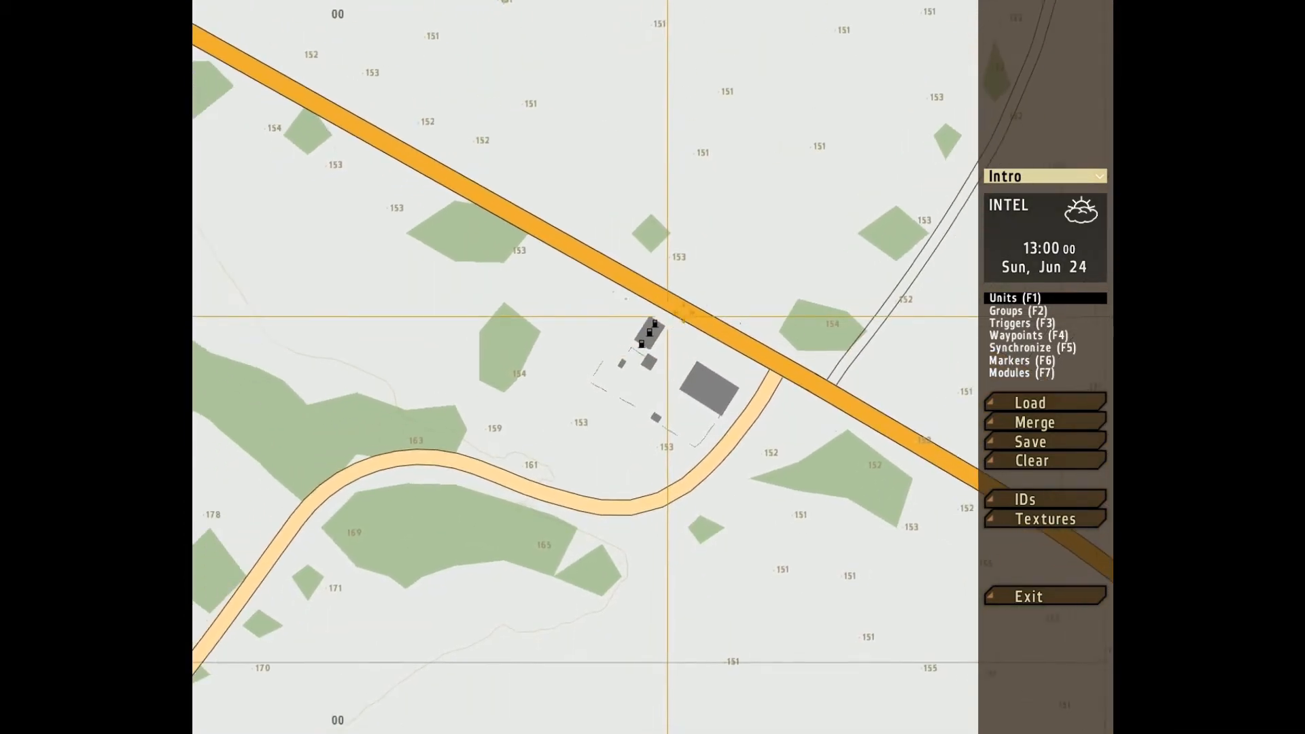
Step: Preview the Outro - win phase, then go back to the main Mission phase
{"action": "left_click", "coordinate": [1045, 175]}
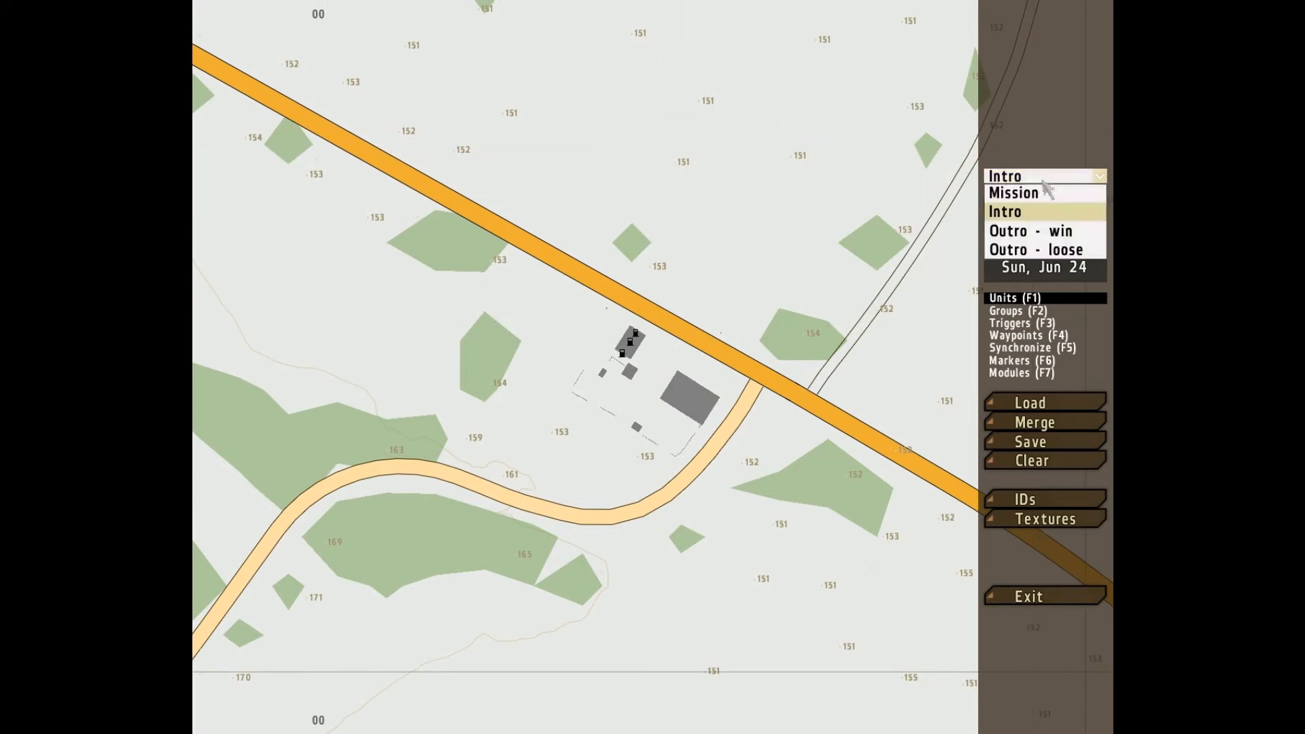
{"action": "mouse_move", "coordinate": [1035, 230]}
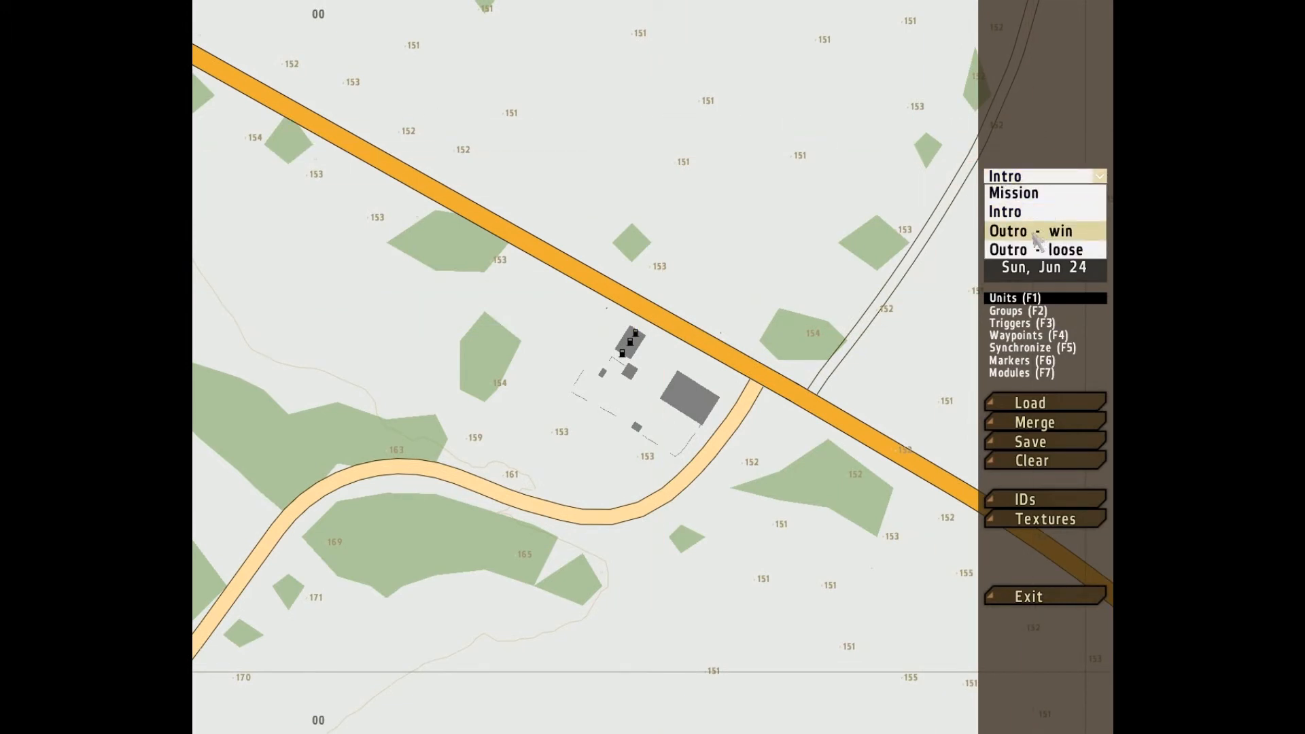
{"action": "left_click", "coordinate": [1025, 231]}
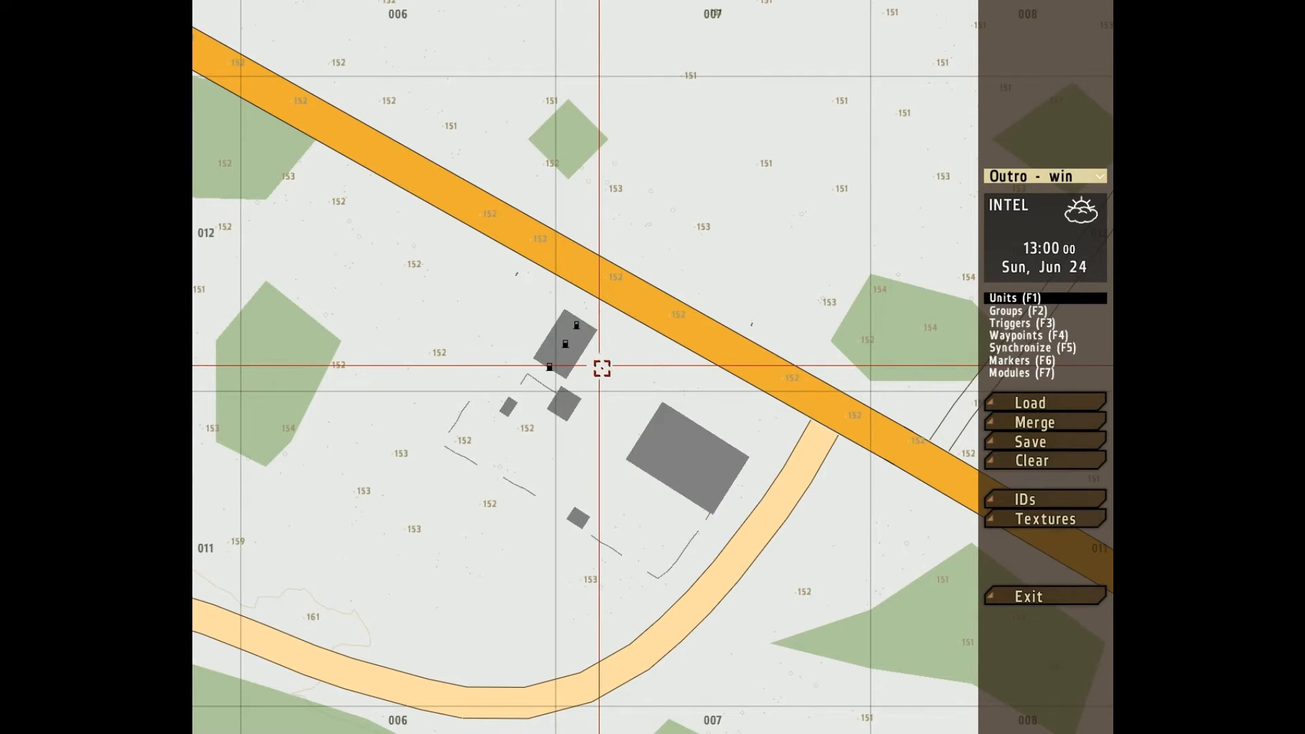
{"action": "mouse_move", "coordinate": [616, 383]}
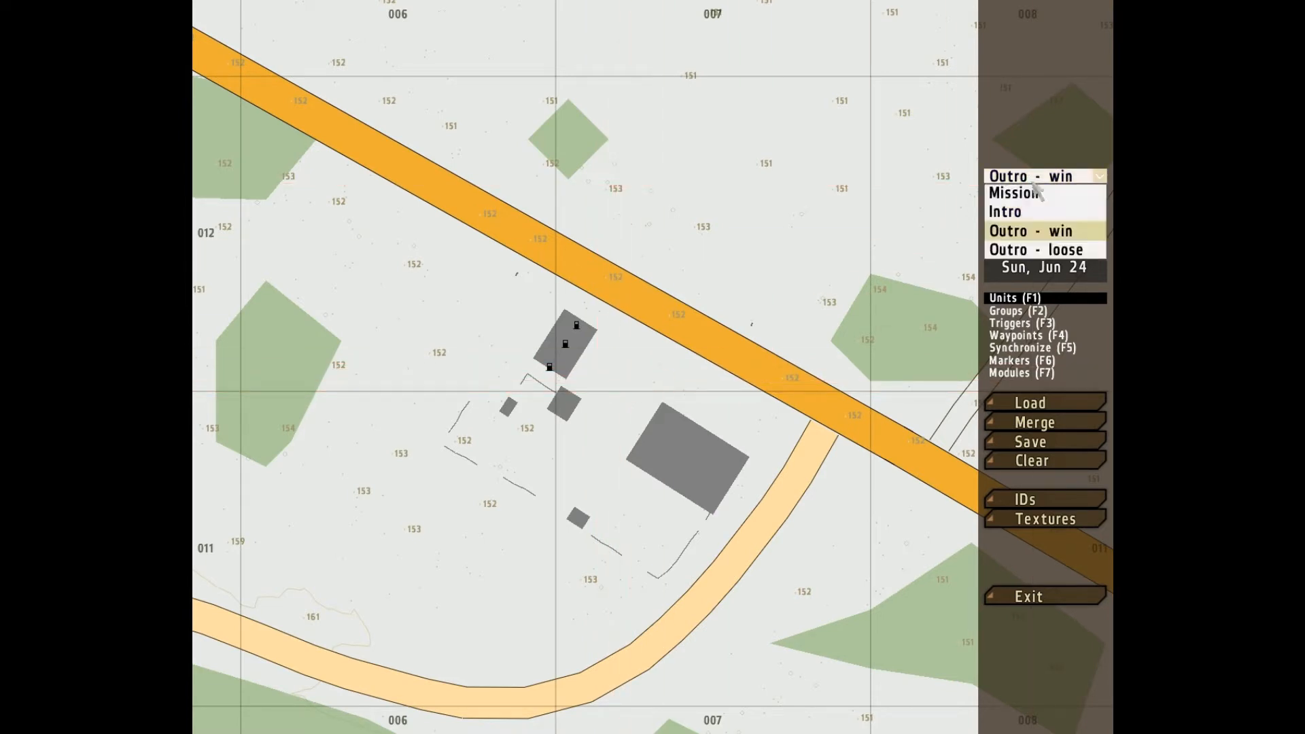
{"action": "left_click", "coordinate": [1008, 192]}
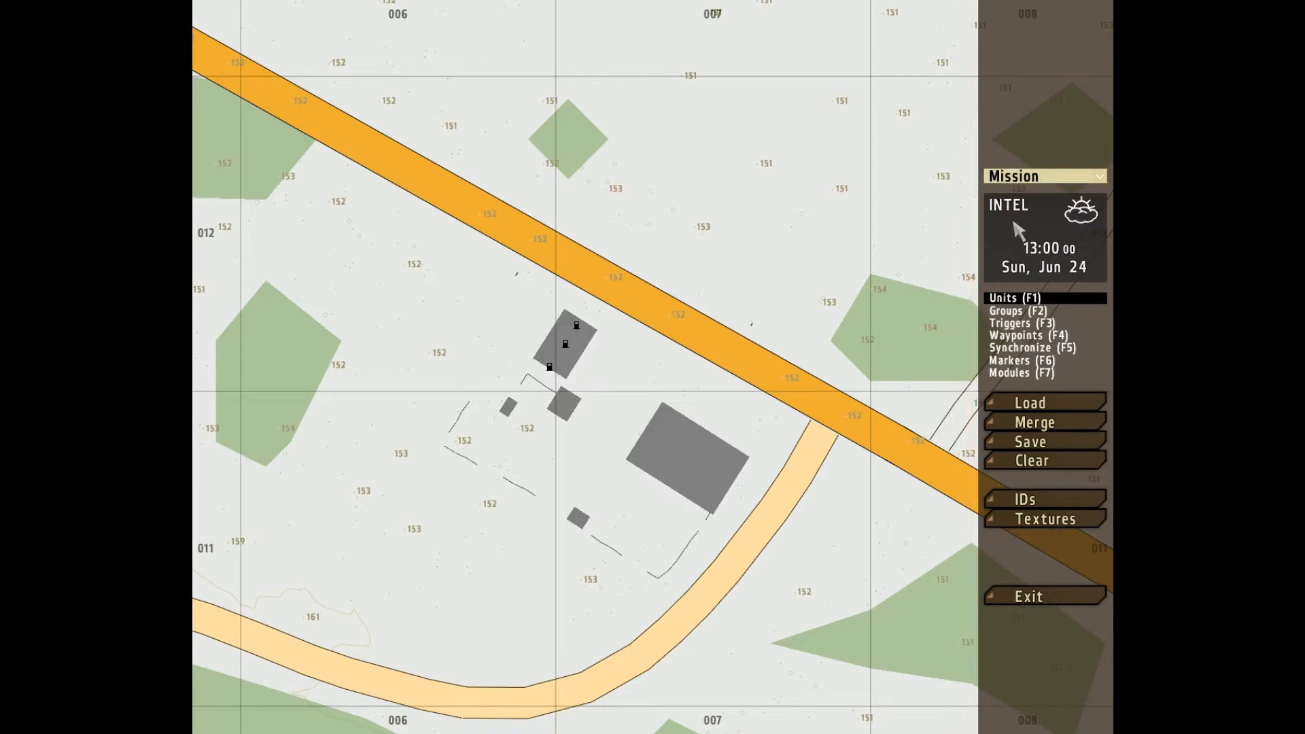
{"action": "left_click", "coordinate": [1008, 205]}
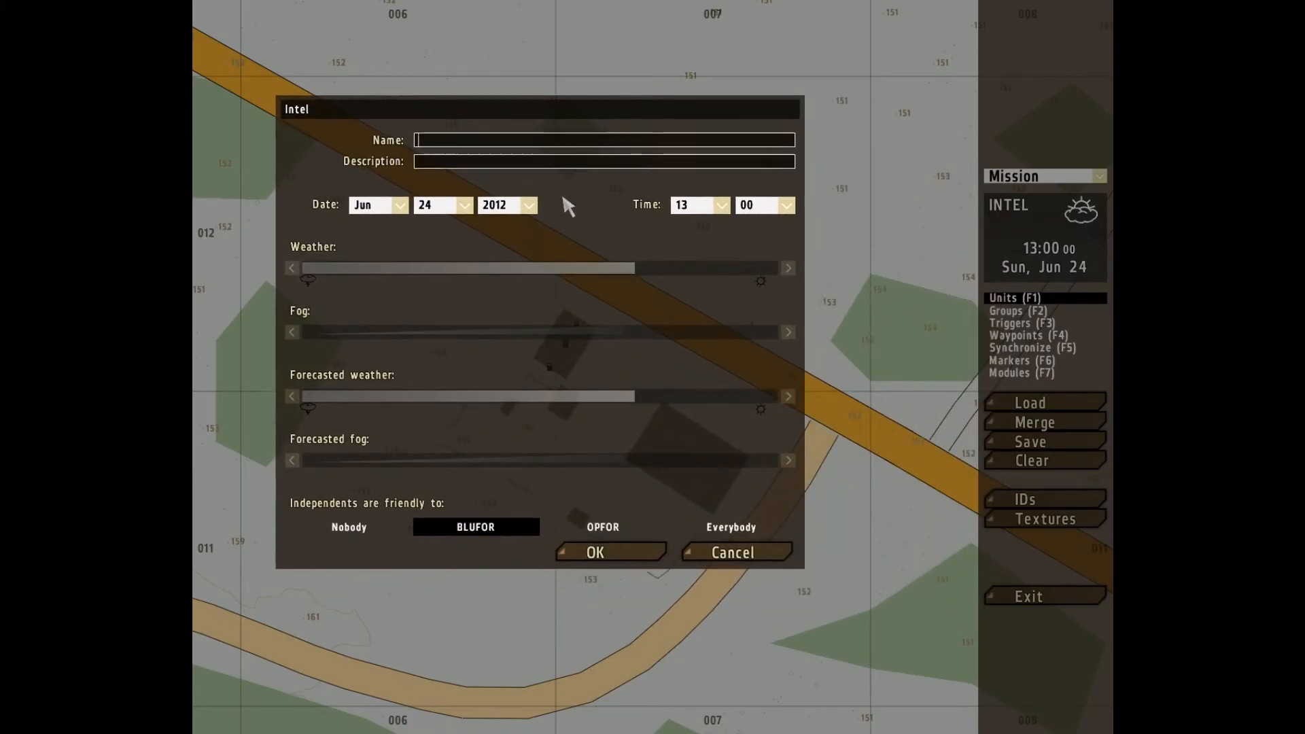
{"action": "mouse_move", "coordinate": [608, 520]}
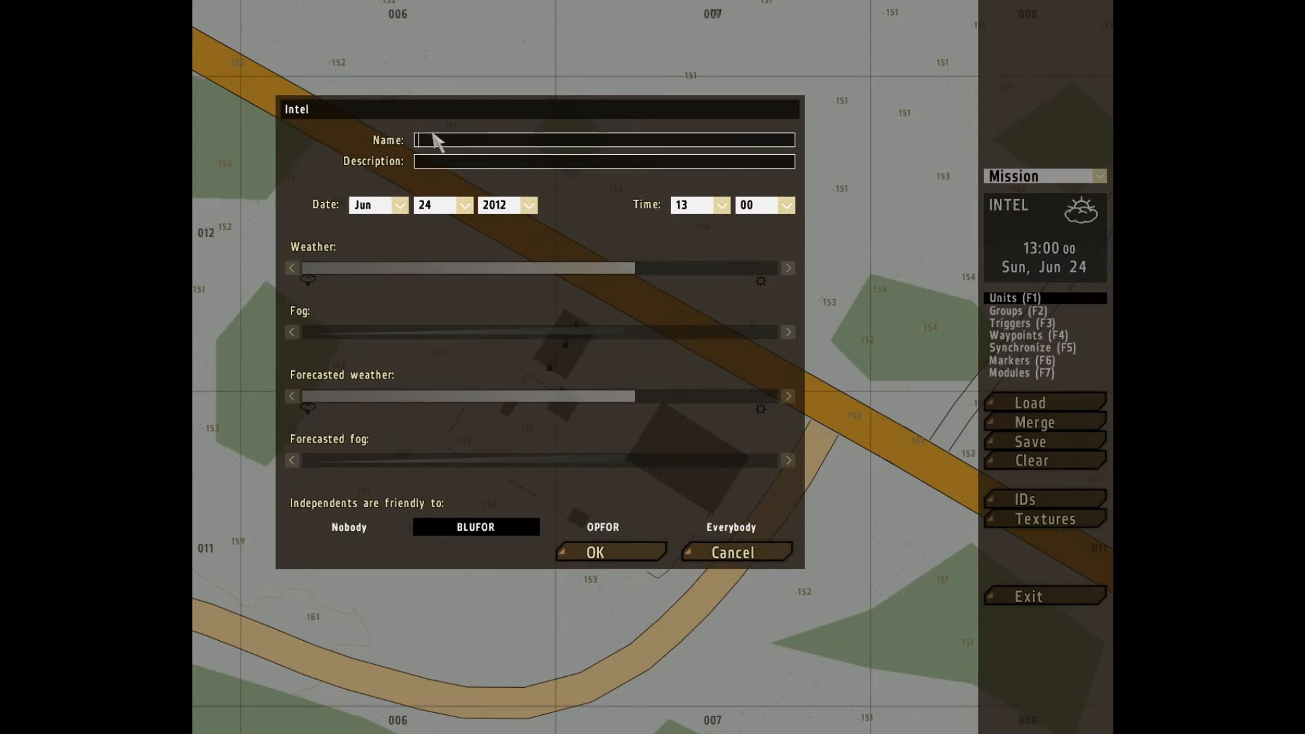
{"action": "mouse_move", "coordinate": [457, 170]}
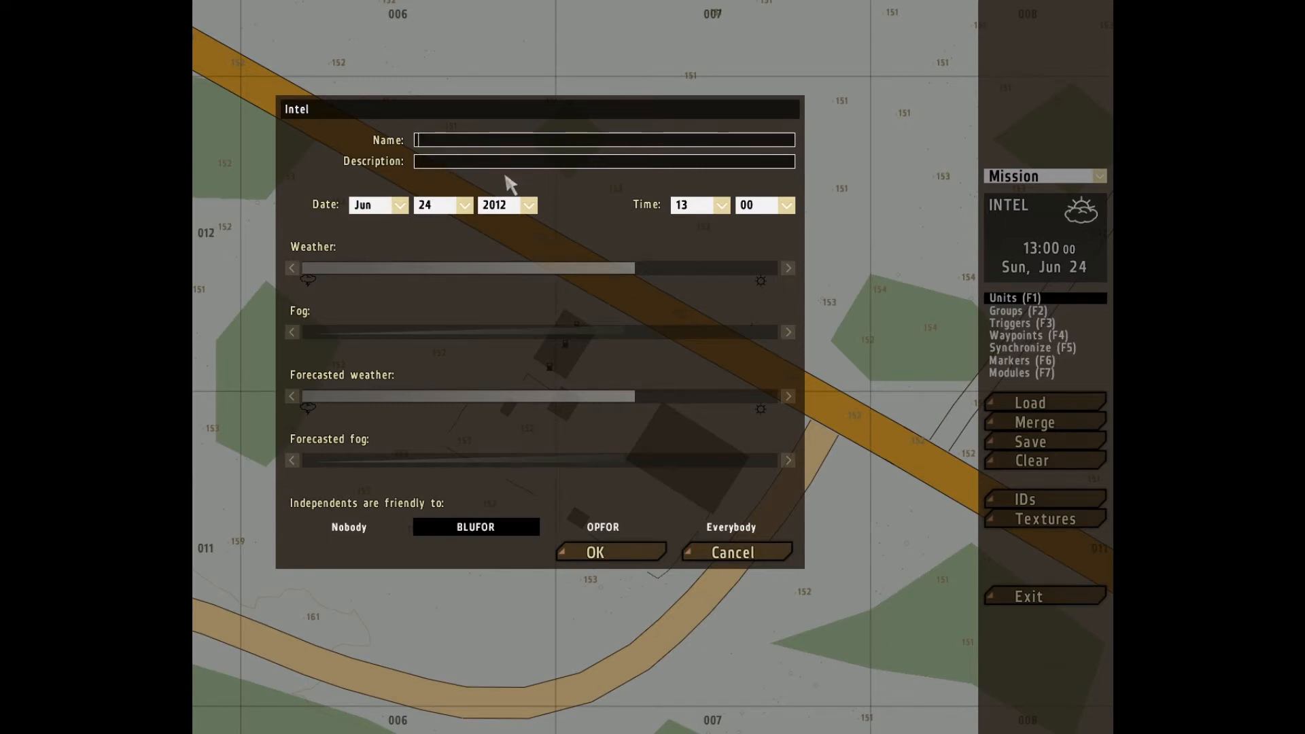
{"action": "mouse_move", "coordinate": [690, 218]}
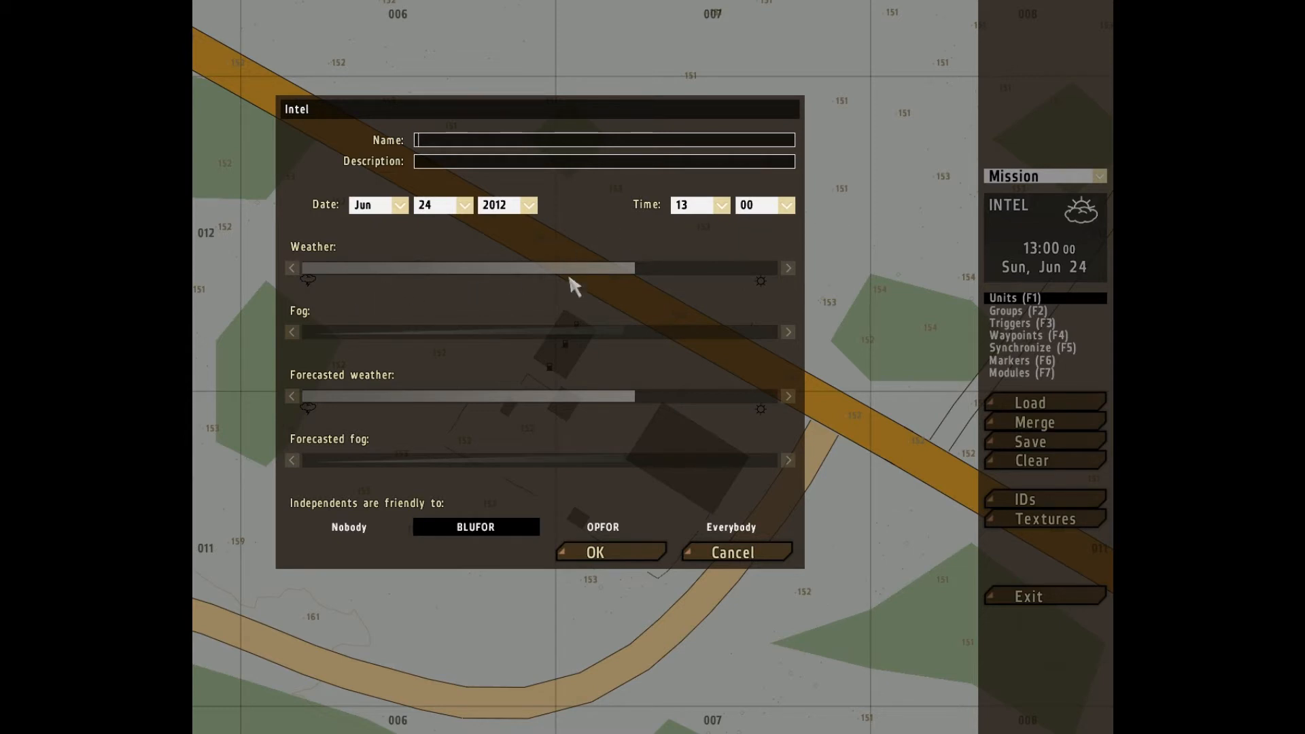
{"action": "mouse_move", "coordinate": [426, 336]}
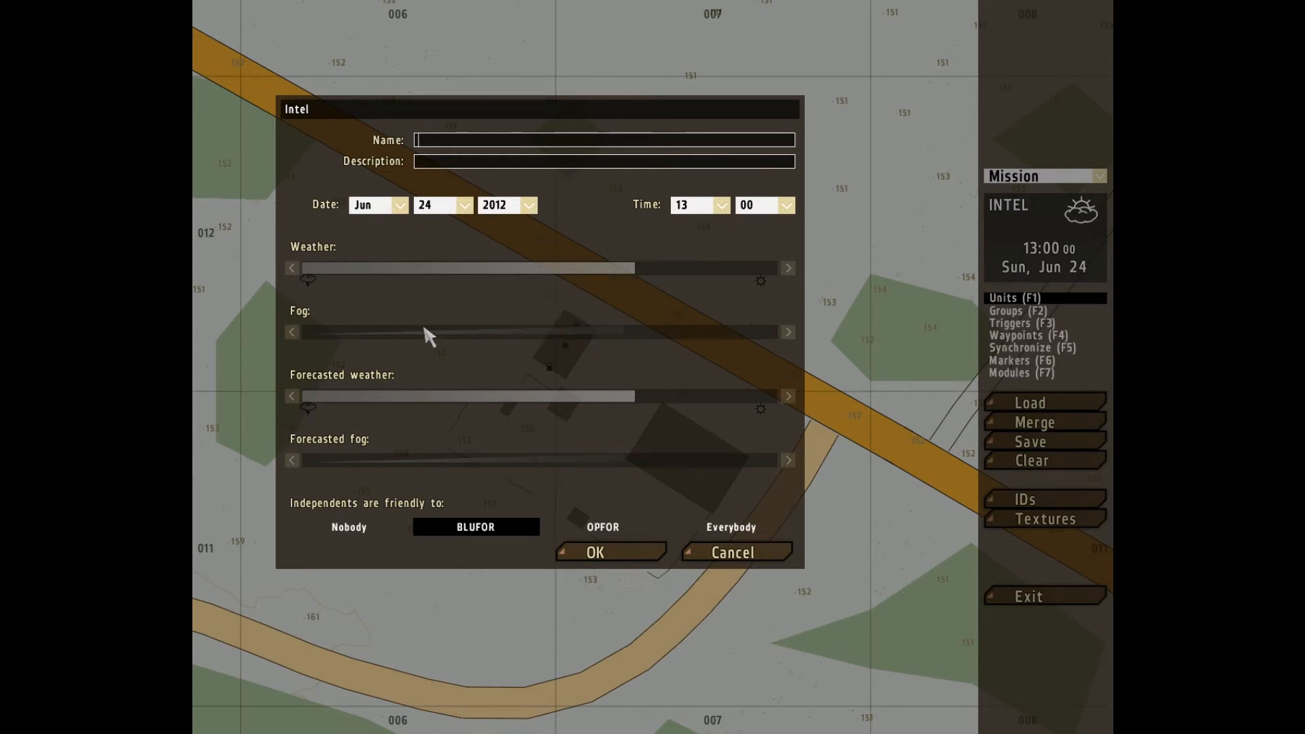
{"action": "mouse_move", "coordinate": [434, 515]}
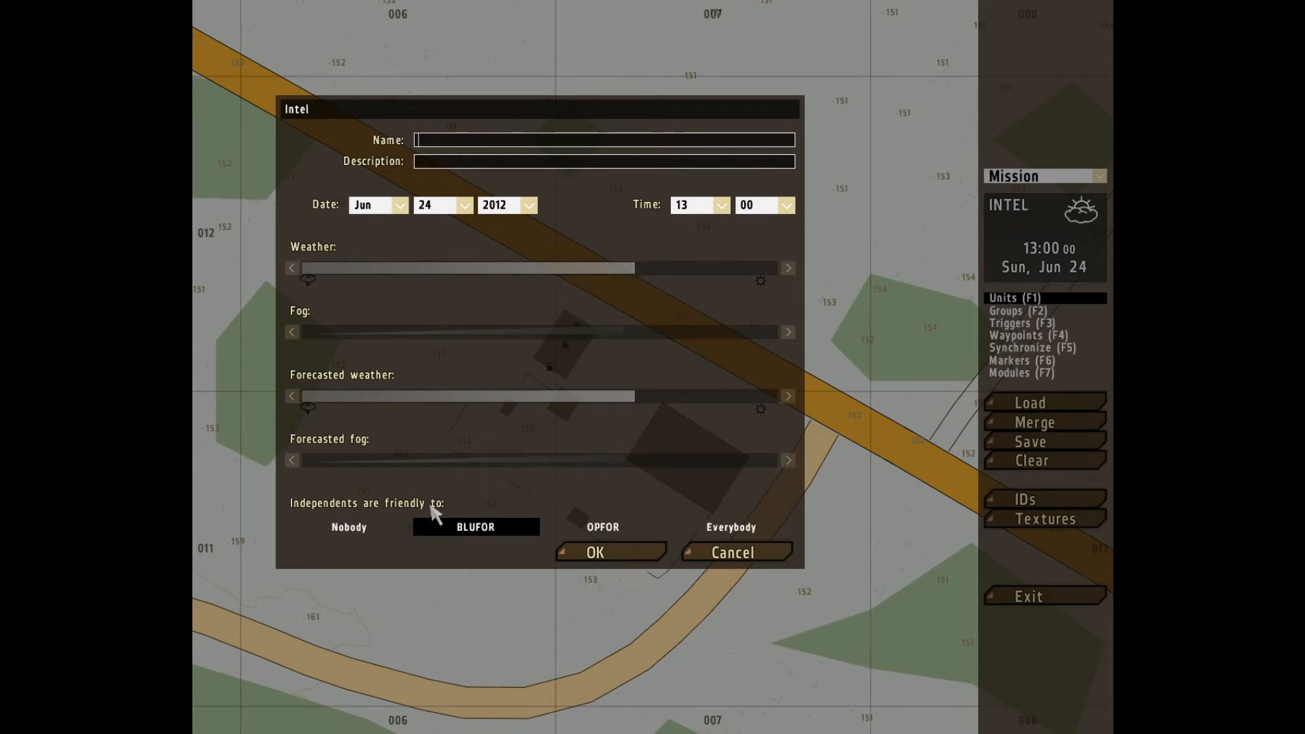
{"action": "mouse_move", "coordinate": [325, 524]}
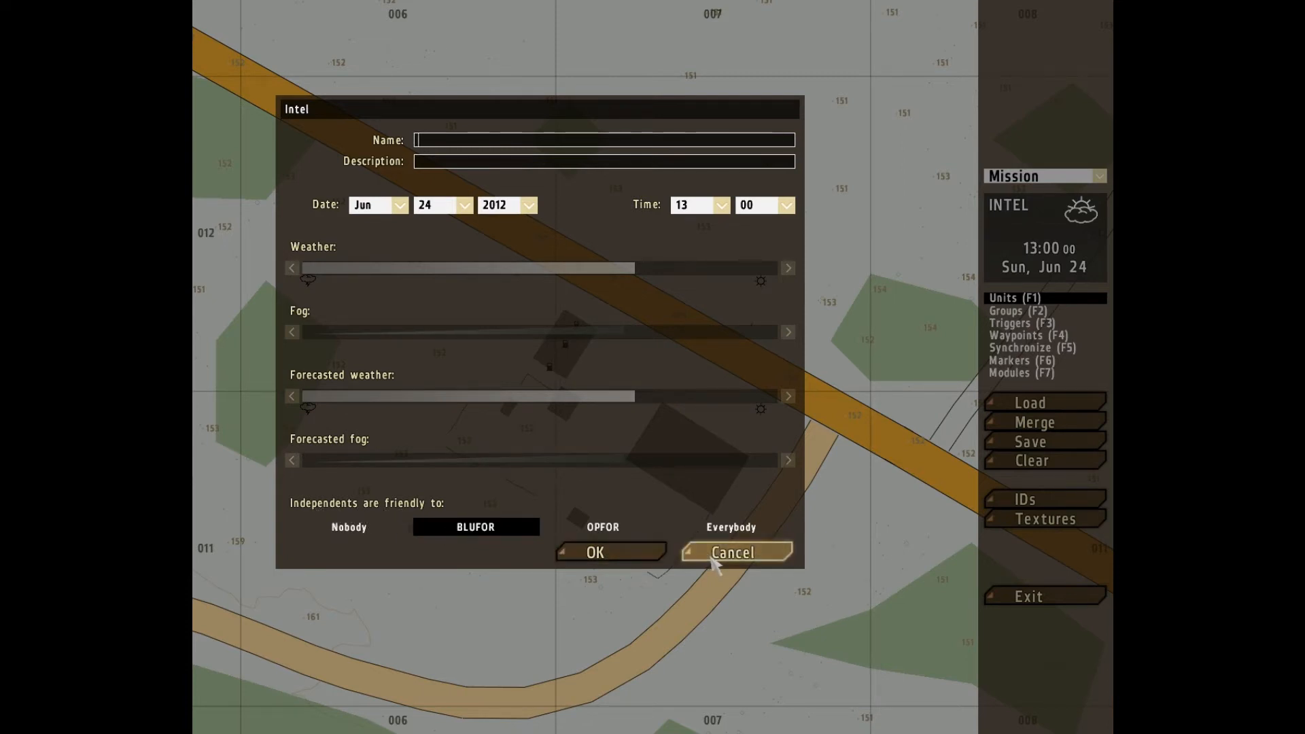
Step: Cancel Intel and place a player BLUFOR USMC rifleman beside the large building
{"action": "left_click", "coordinate": [733, 552]}
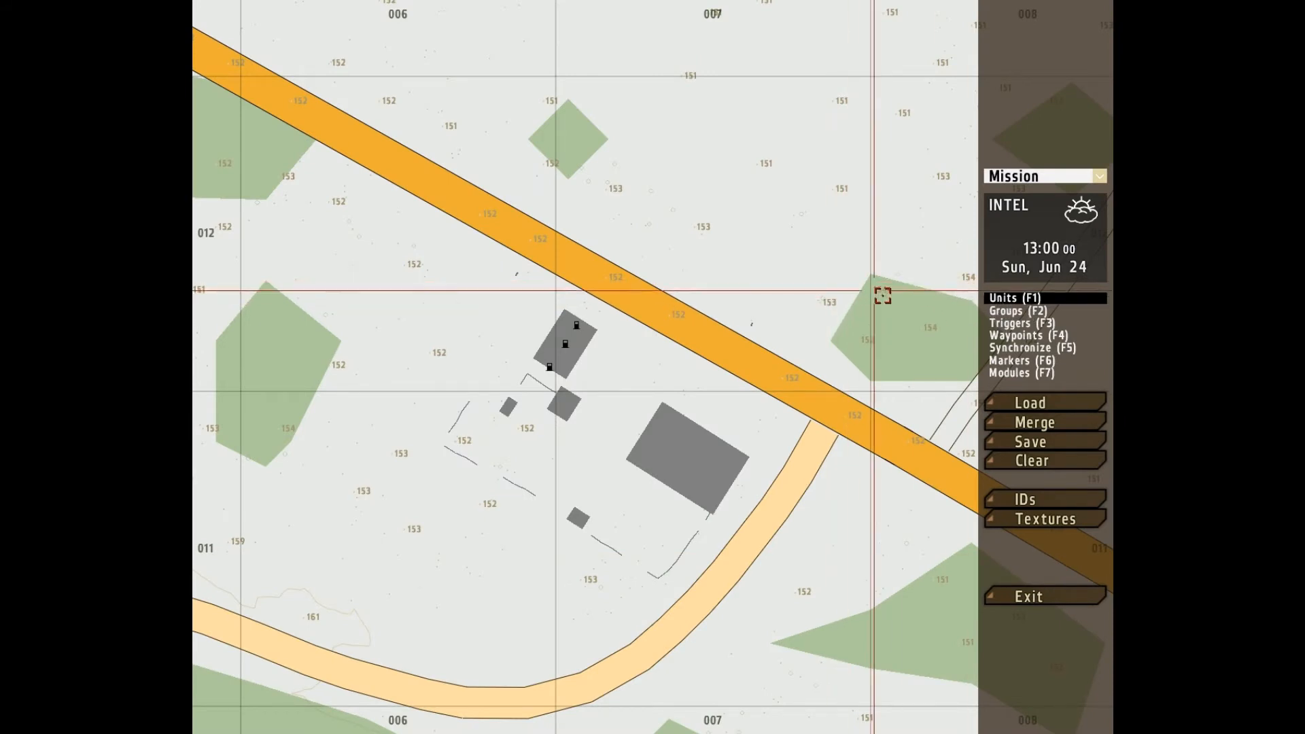
{"action": "mouse_move", "coordinate": [757, 104]}
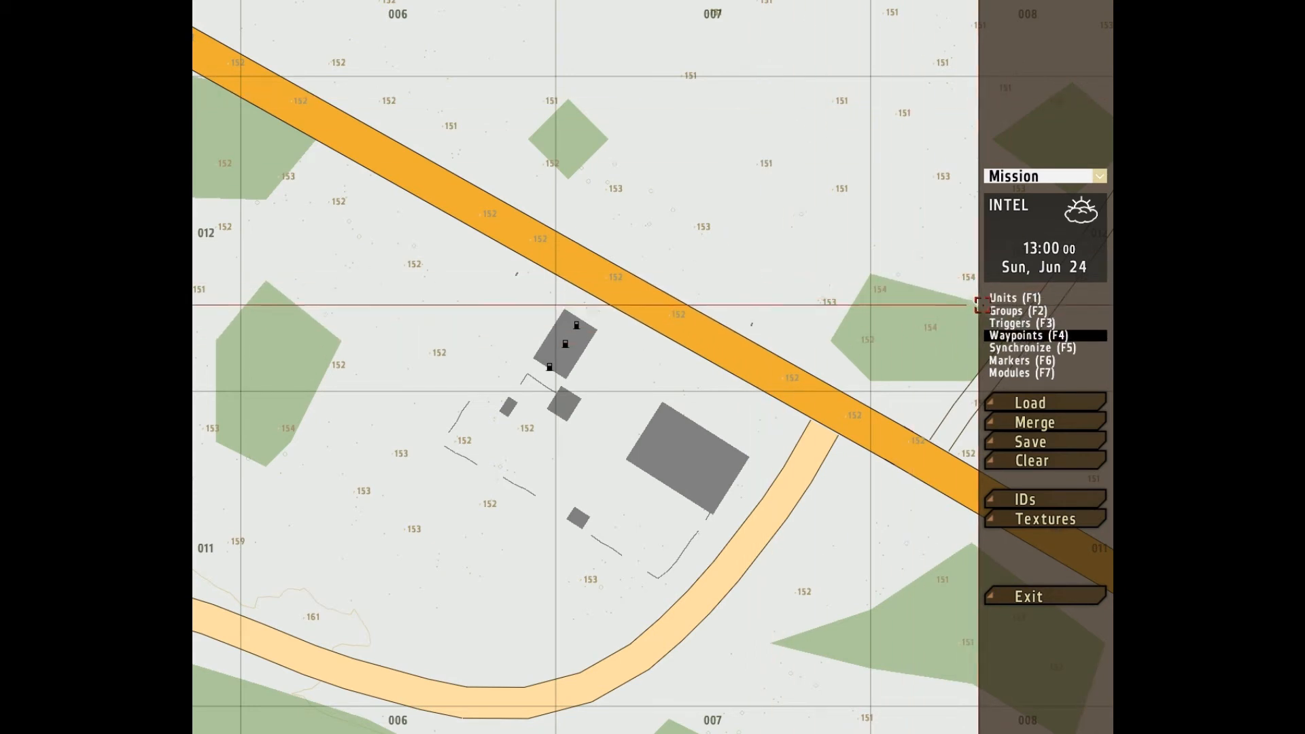
{"action": "left_click", "coordinate": [1012, 297]}
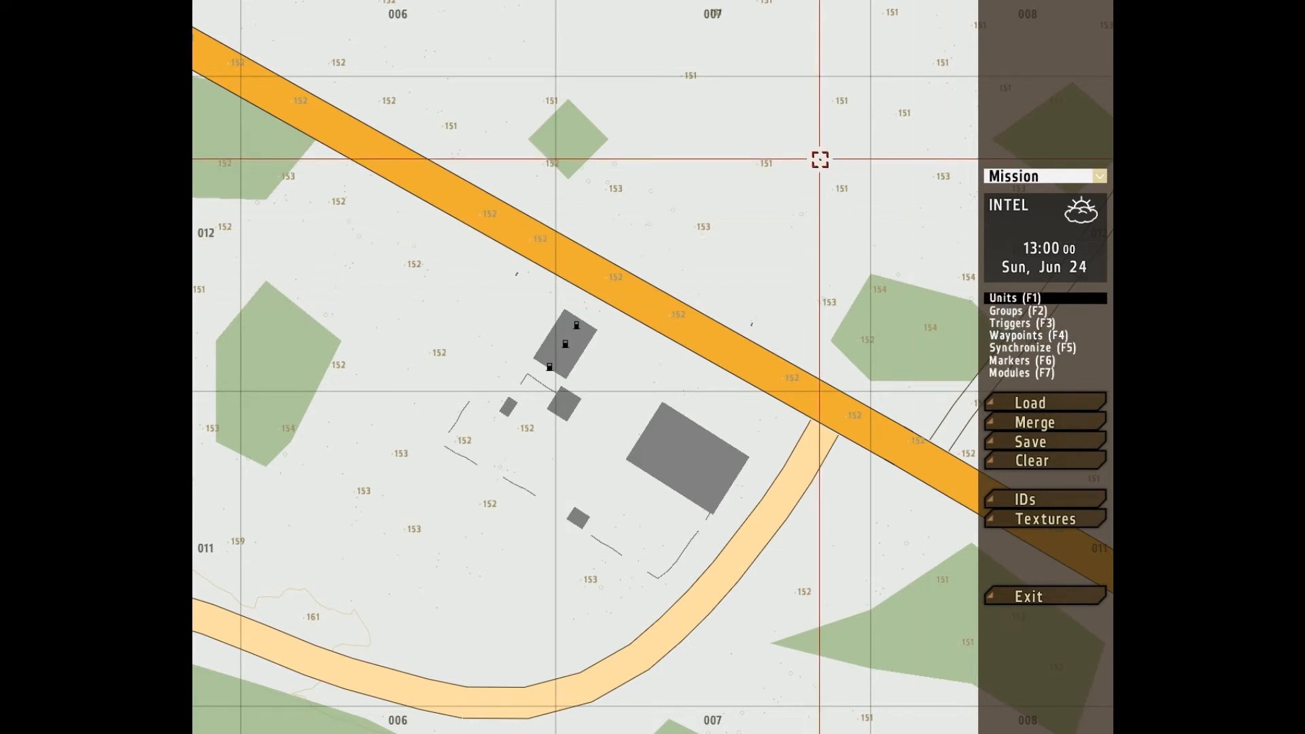
{"action": "mouse_move", "coordinate": [605, 279]}
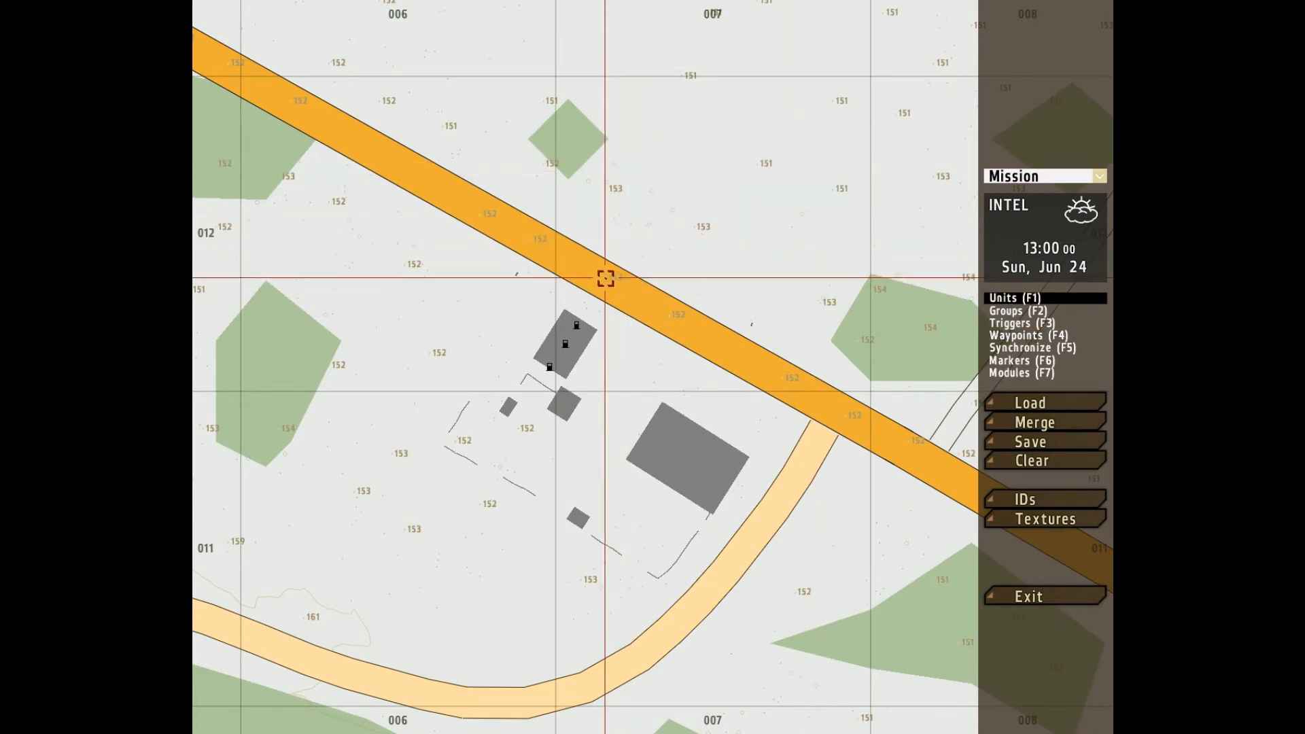
{"action": "double_click", "coordinate": [606, 279]}
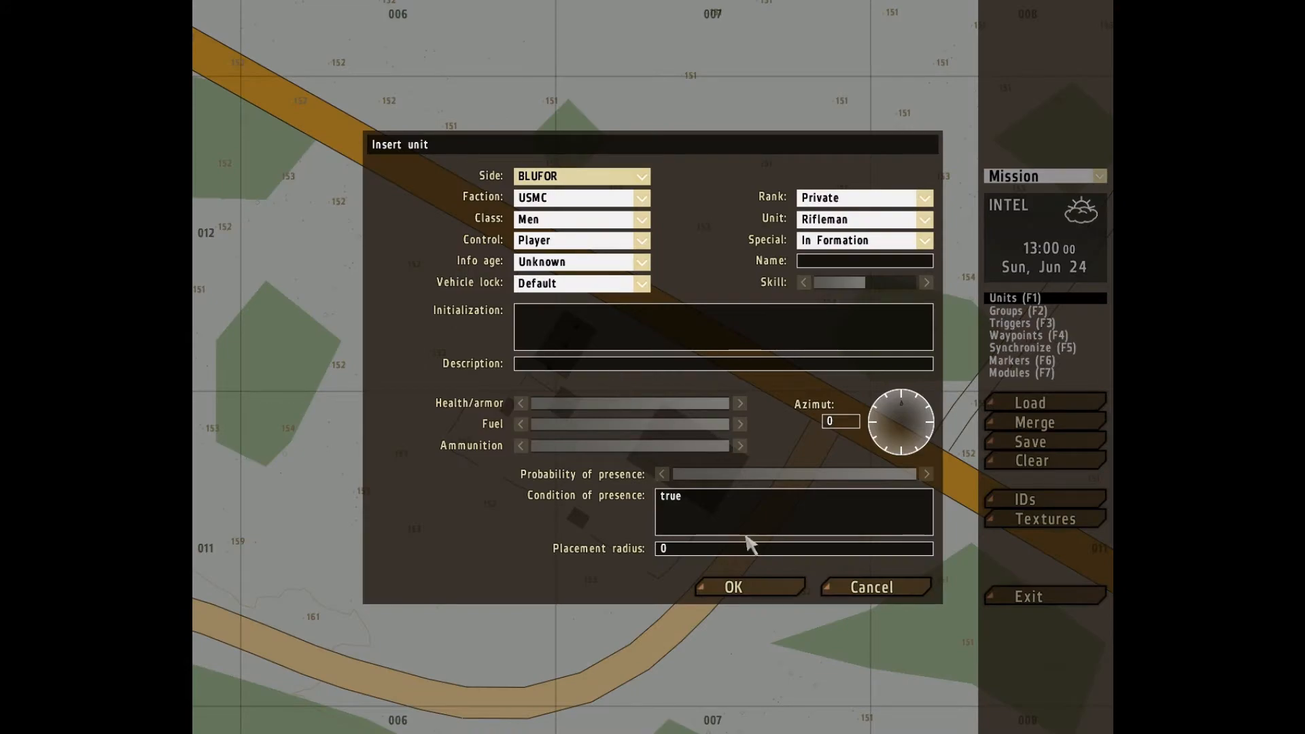
{"action": "left_click", "coordinate": [732, 587]}
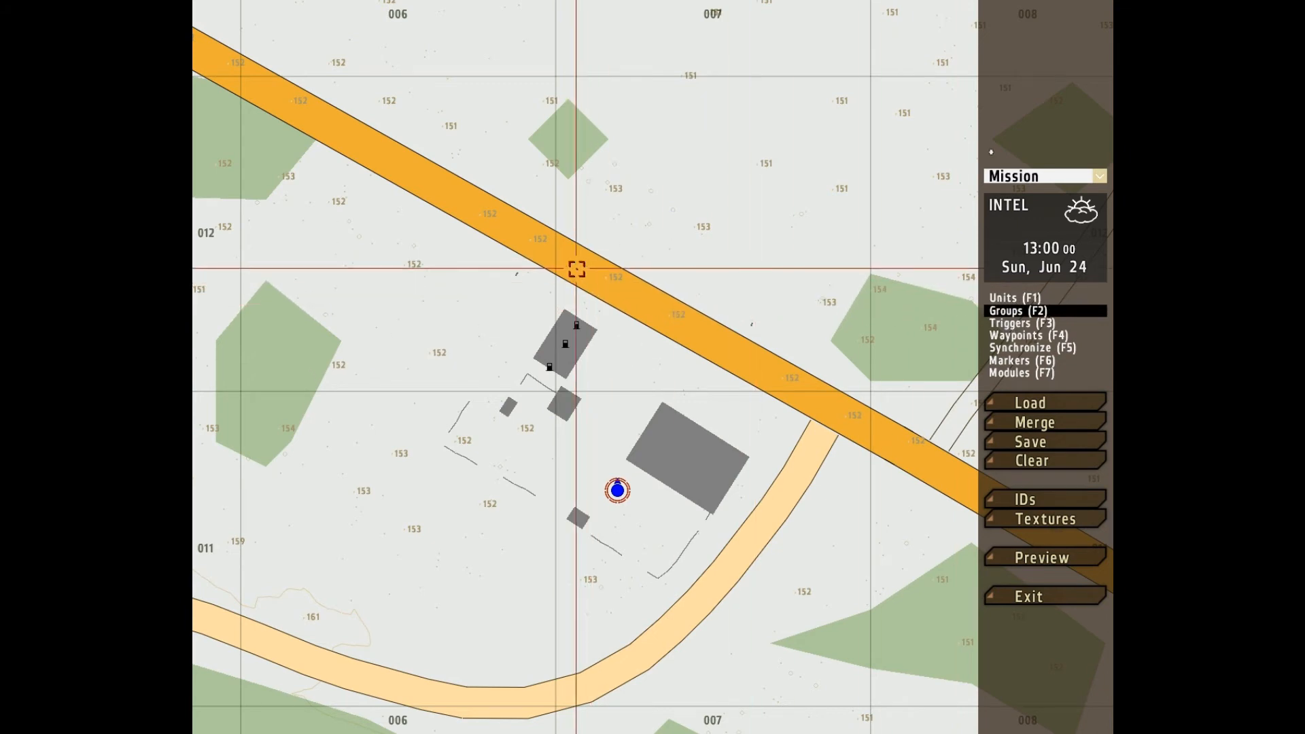
{"action": "mouse_move", "coordinate": [647, 272]}
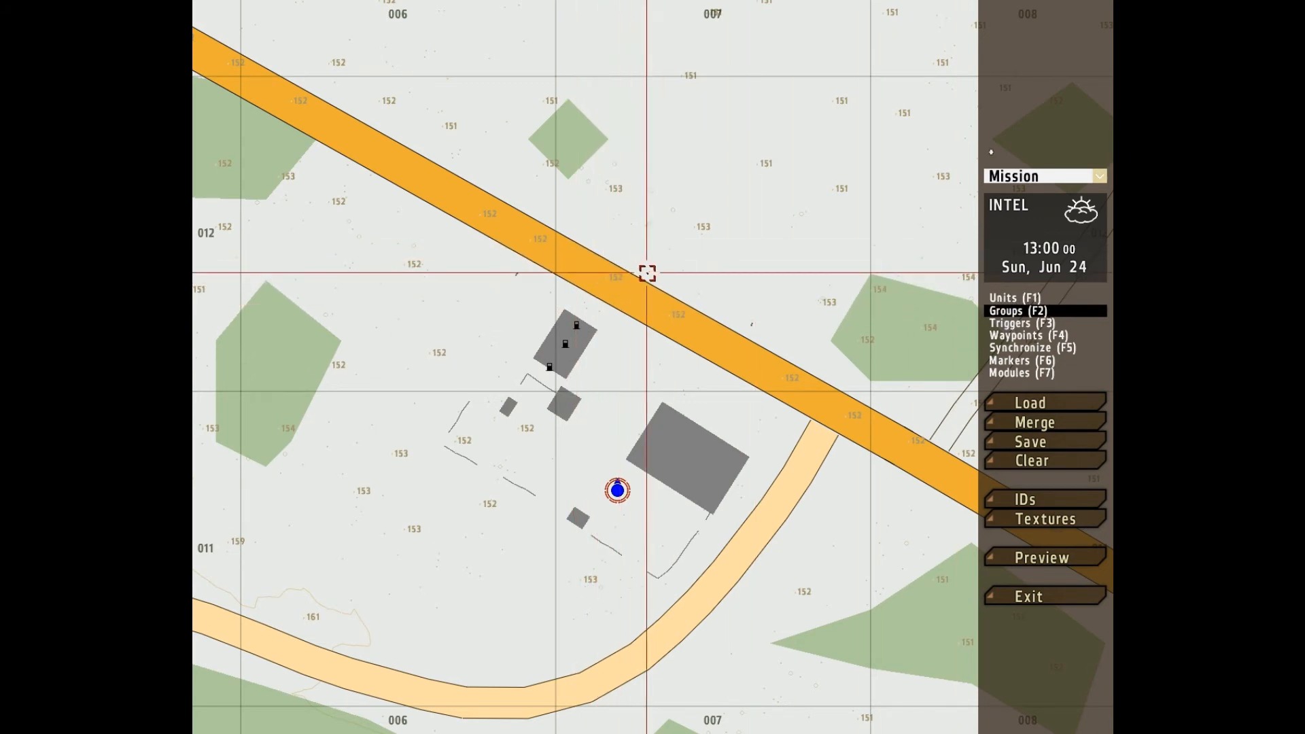
{"action": "mouse_move", "coordinate": [653, 308]}
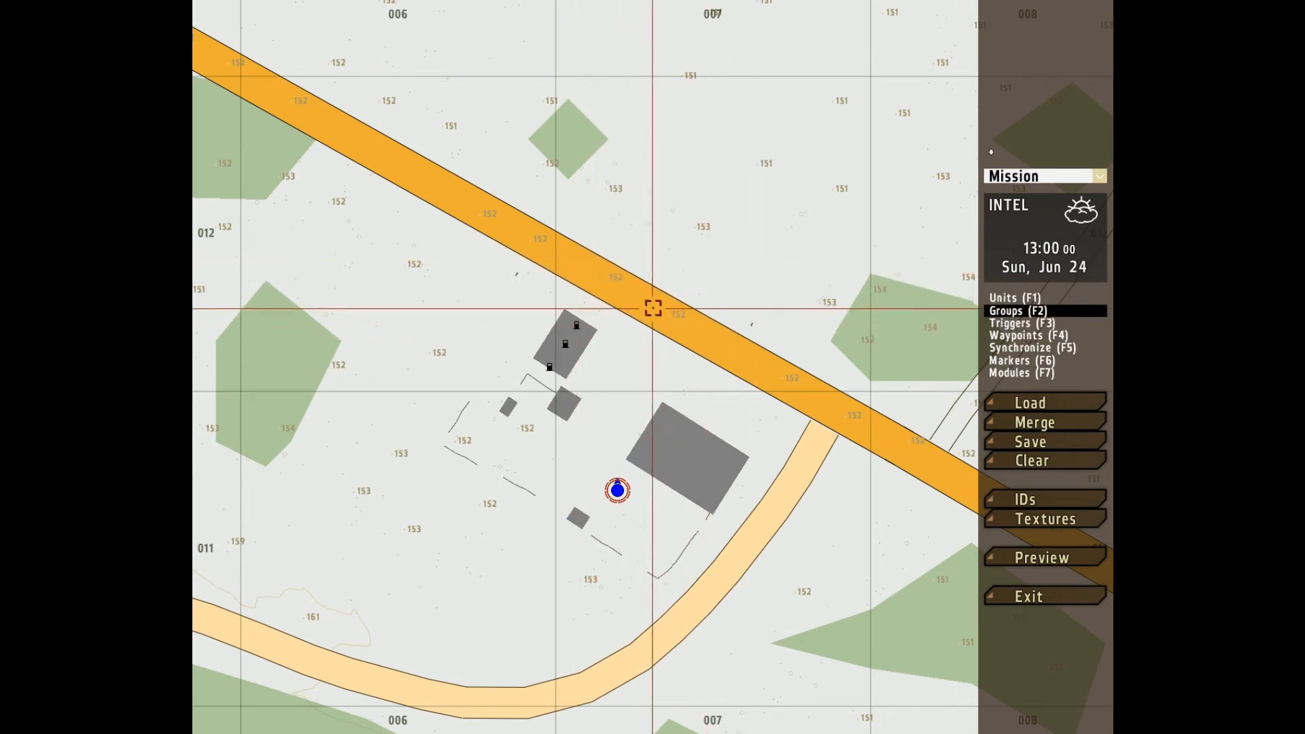
{"action": "mouse_move", "coordinate": [743, 363]}
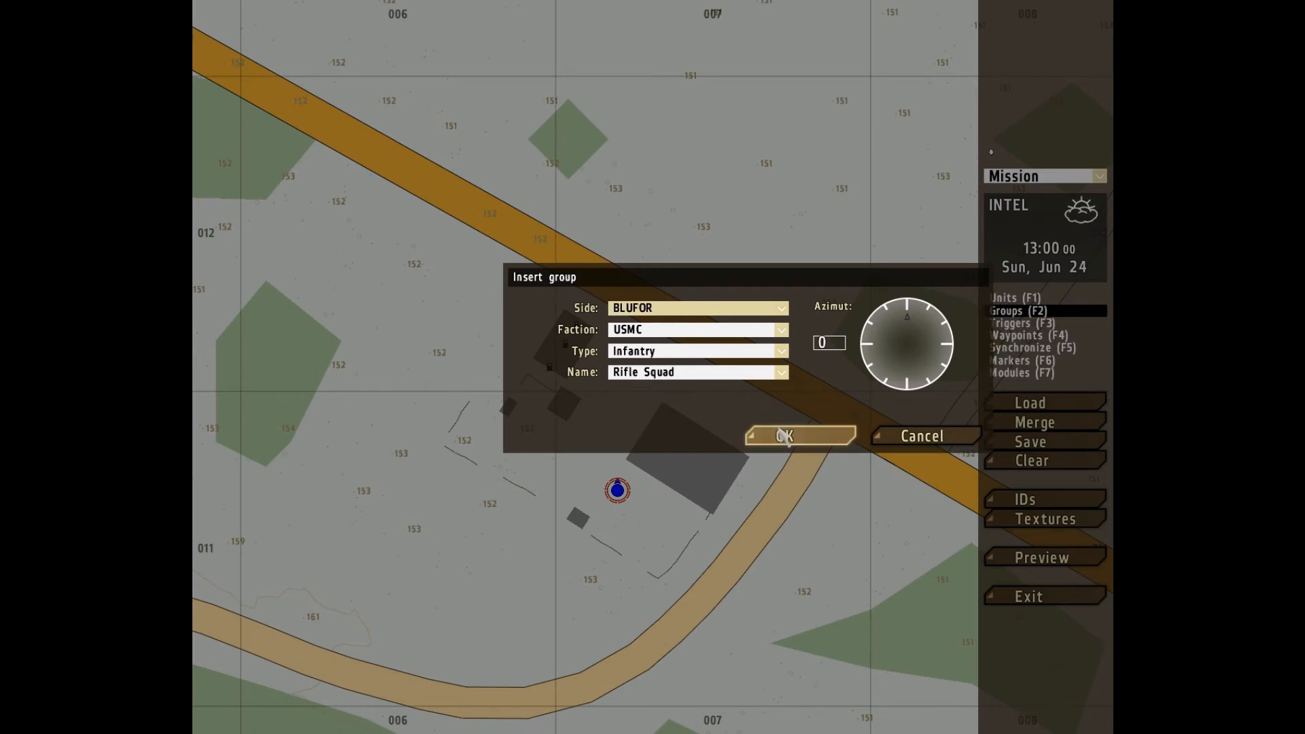
Step: Place a BLUFOR USMC infantry Rifle Squad on the road northeast of the rifleman
{"action": "left_click", "coordinate": [782, 435]}
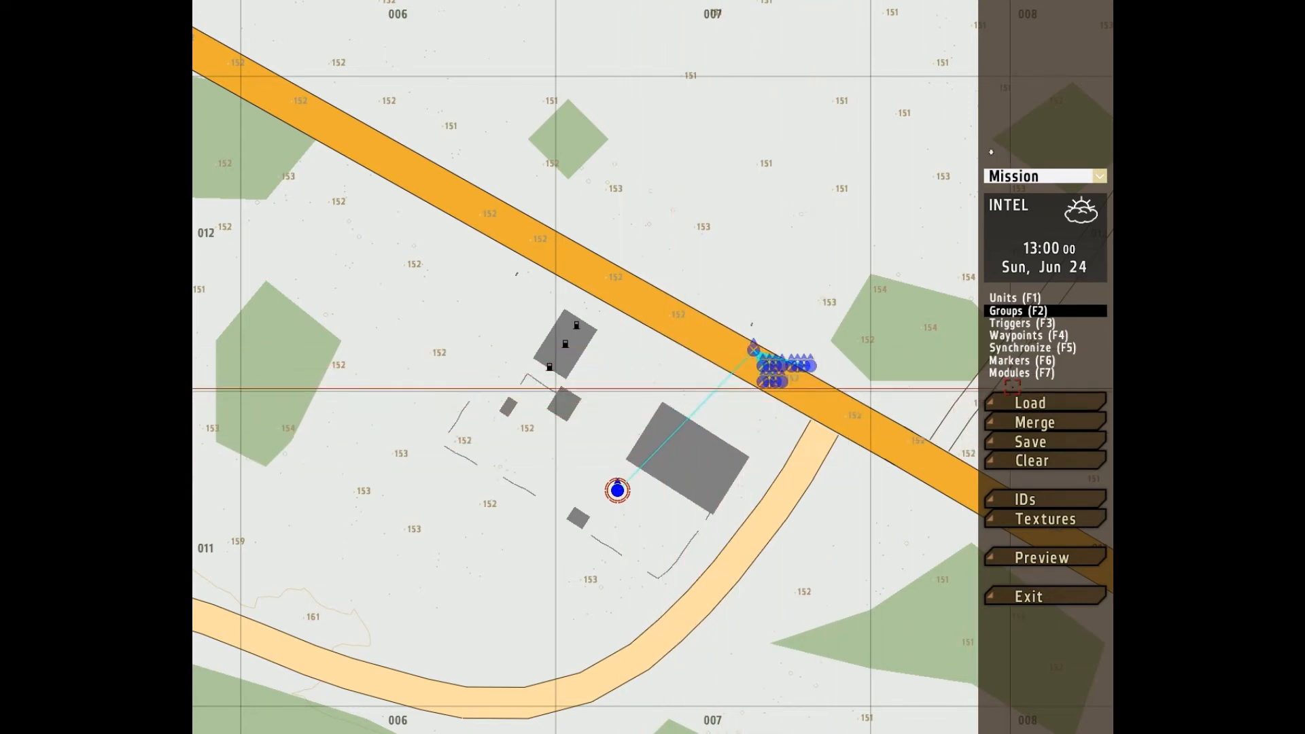
Step: Make Triggers (F3) the active placement mode
{"action": "left_click", "coordinate": [1020, 323]}
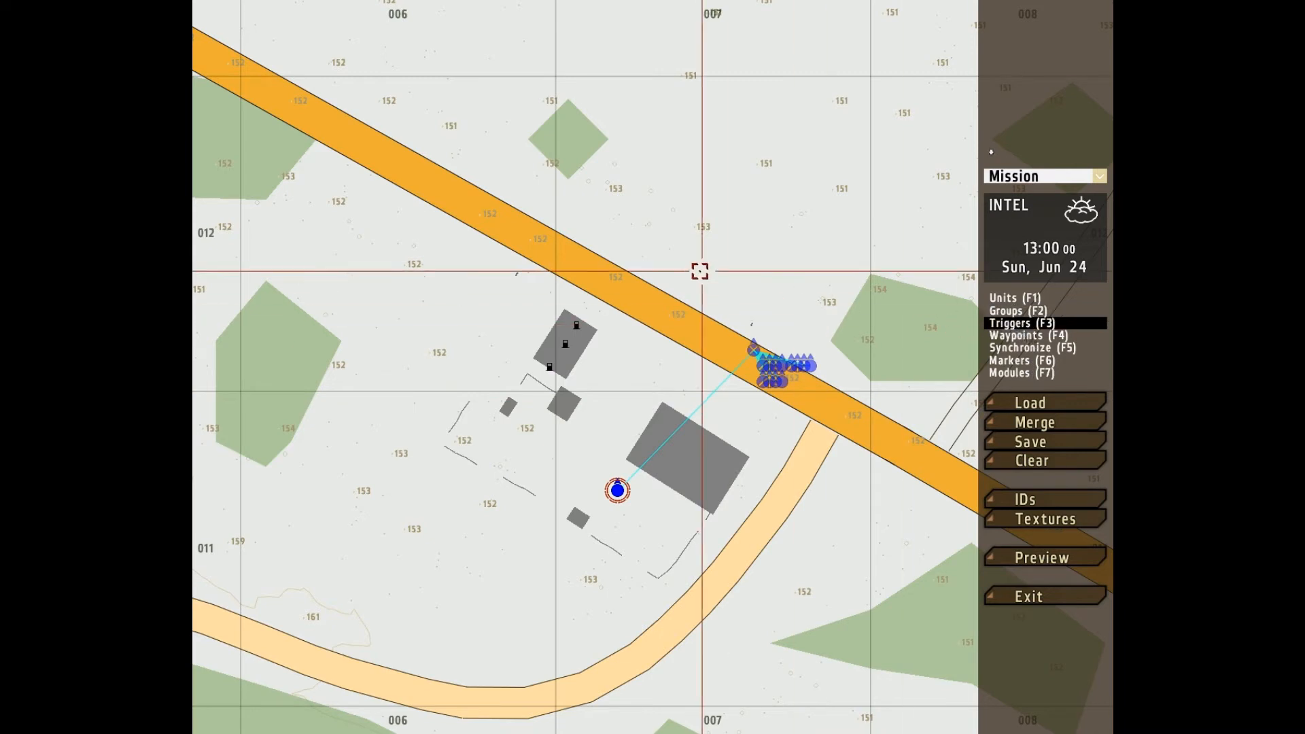
{"action": "mouse_move", "coordinate": [670, 259]}
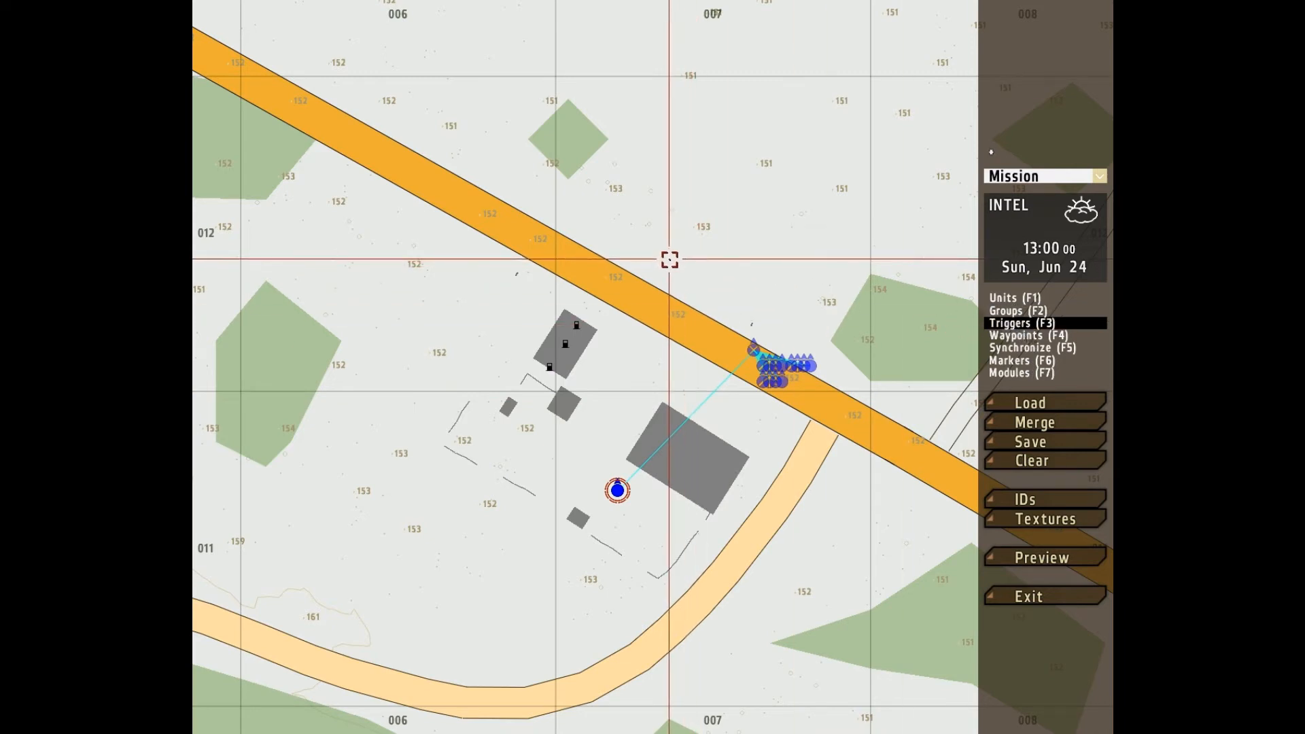
{"action": "mouse_move", "coordinate": [645, 271]}
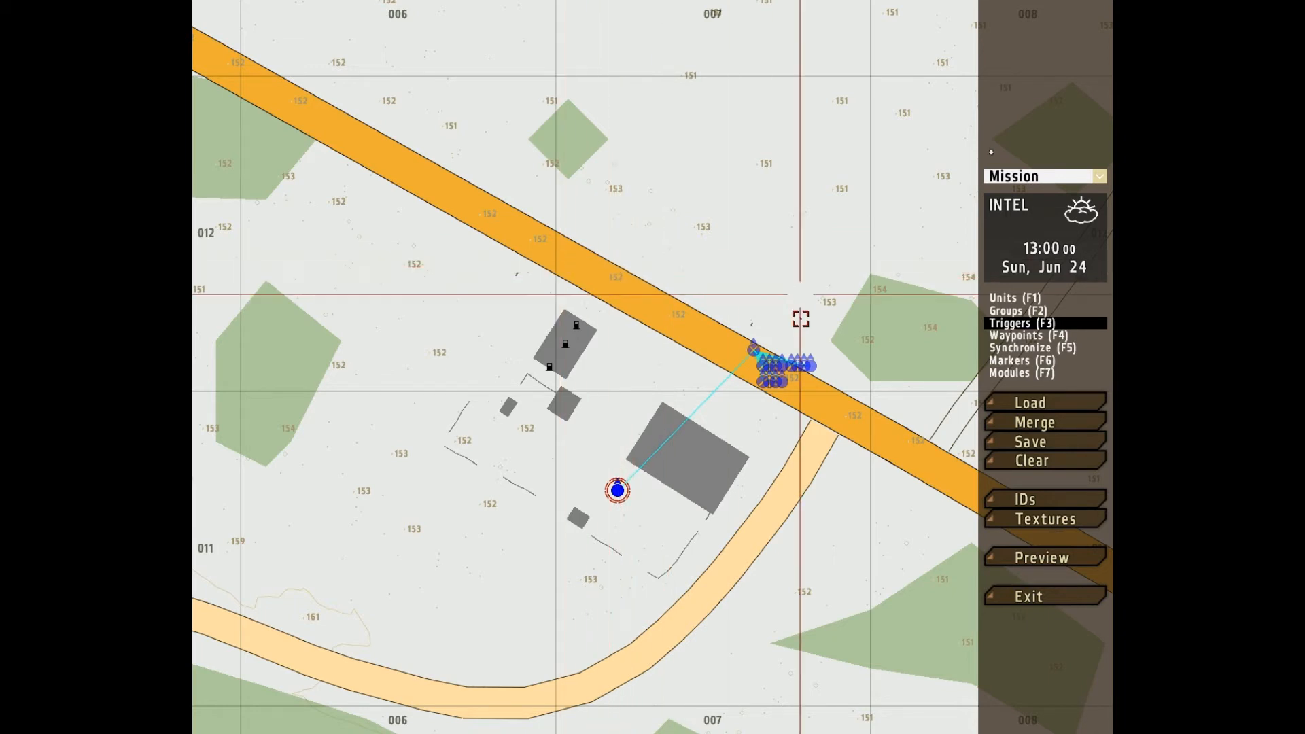
{"action": "mouse_move", "coordinate": [761, 283]}
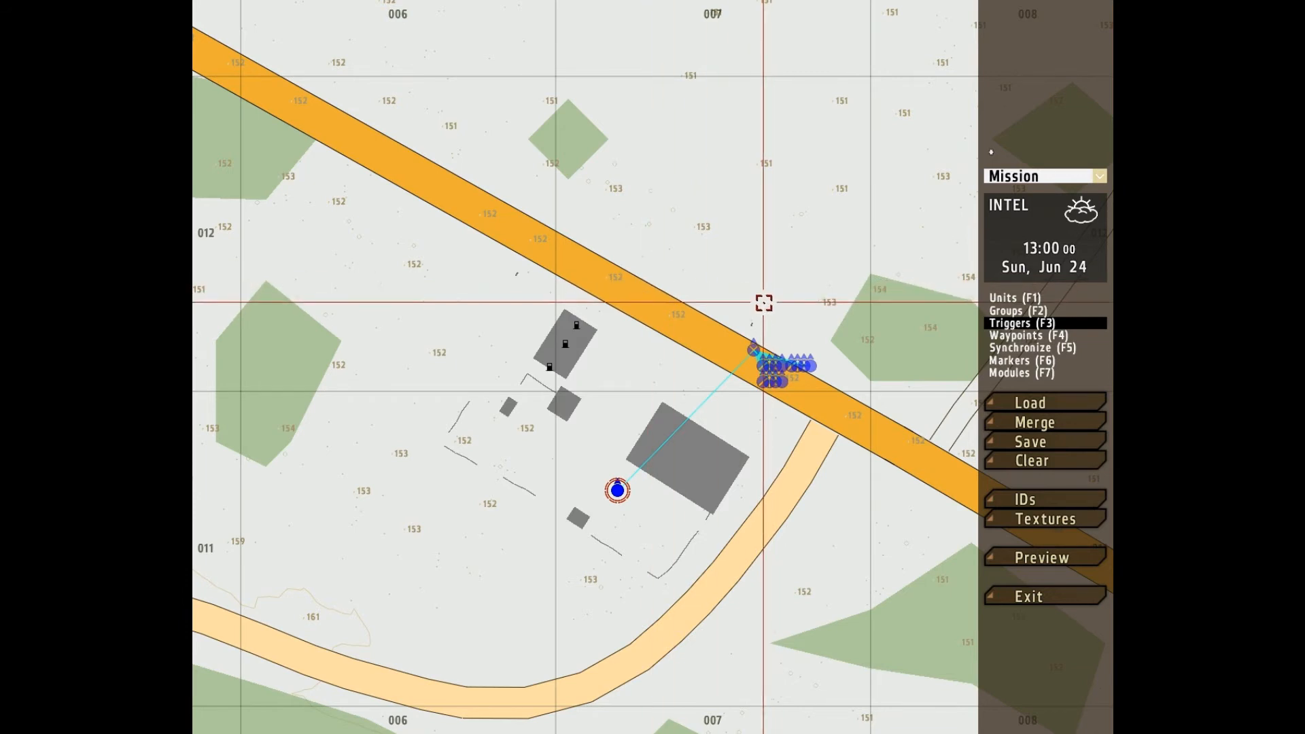
{"action": "mouse_move", "coordinate": [688, 286]}
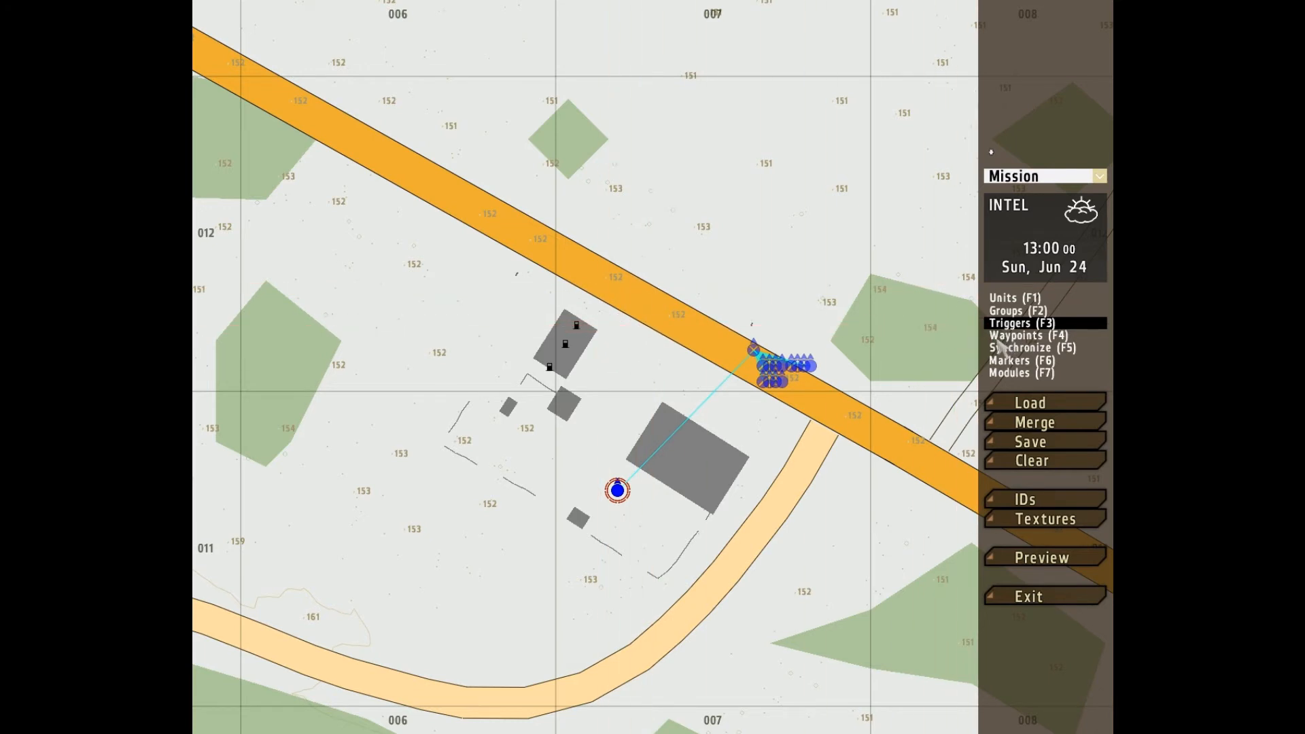
Step: Start a MOVE waypoint and set it to show only in cadet mode
{"action": "left_click", "coordinate": [1017, 334]}
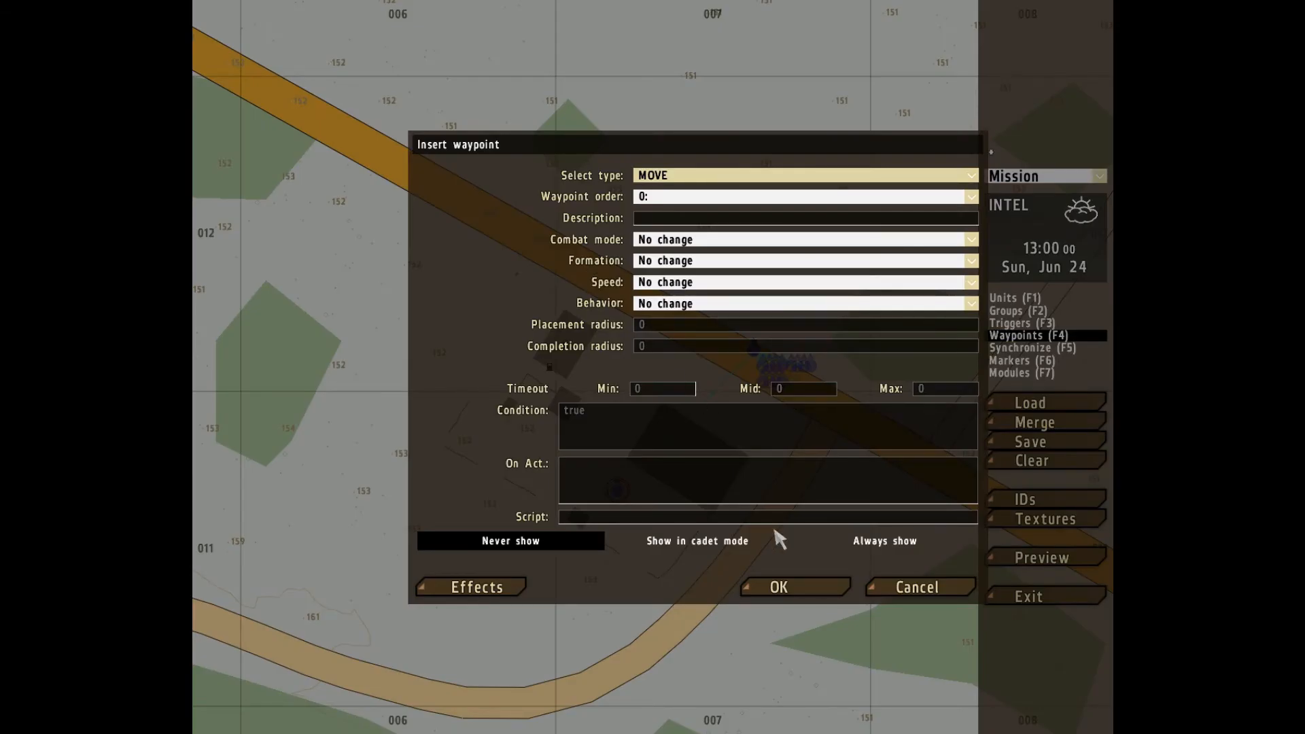
{"action": "left_click", "coordinate": [776, 587]}
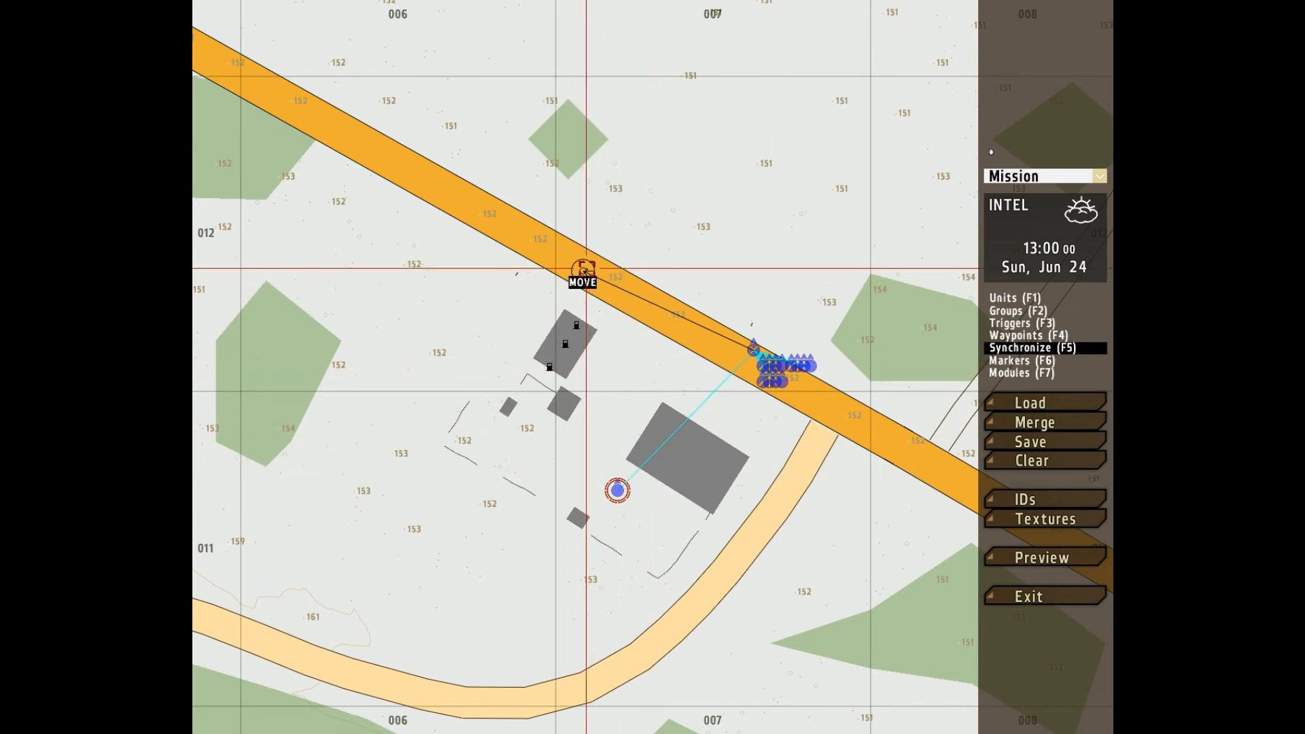
{"action": "mouse_move", "coordinate": [752, 181]}
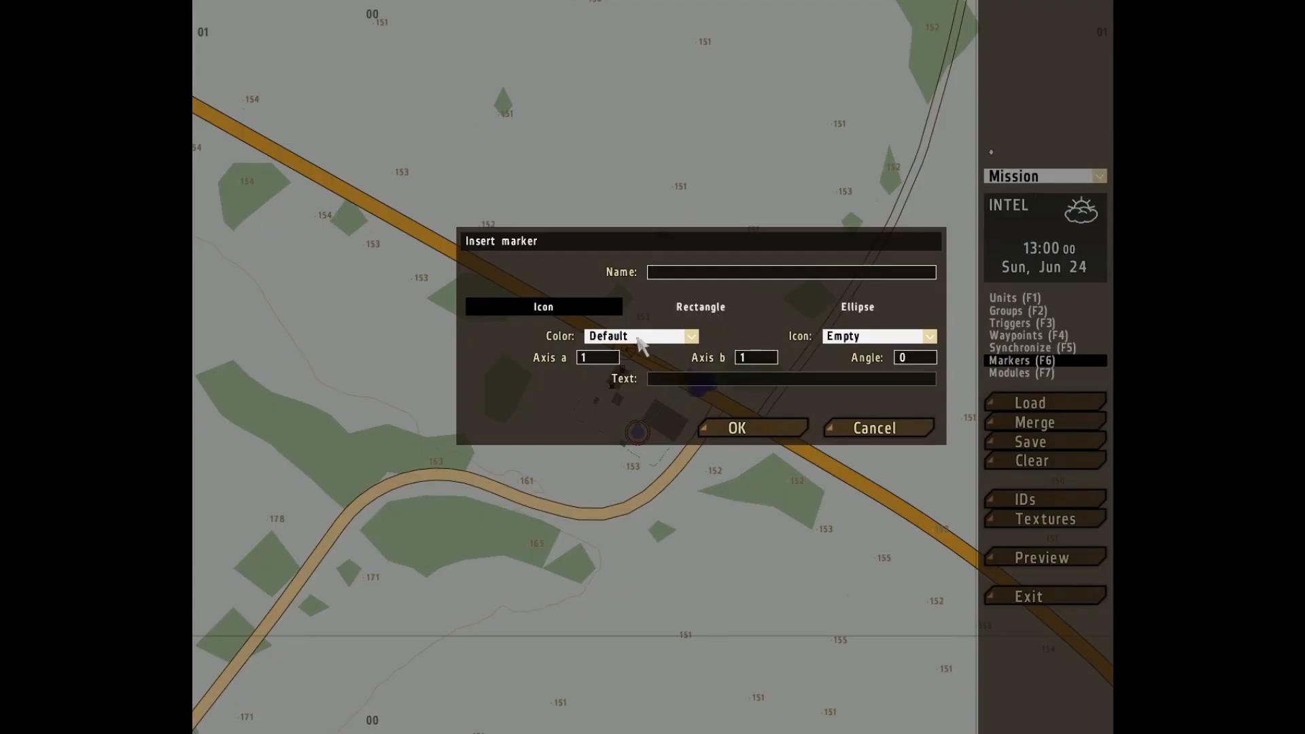
Step: Confirm the new marker with the name 1 after the empty-name warning
{"action": "left_click", "coordinate": [735, 427]}
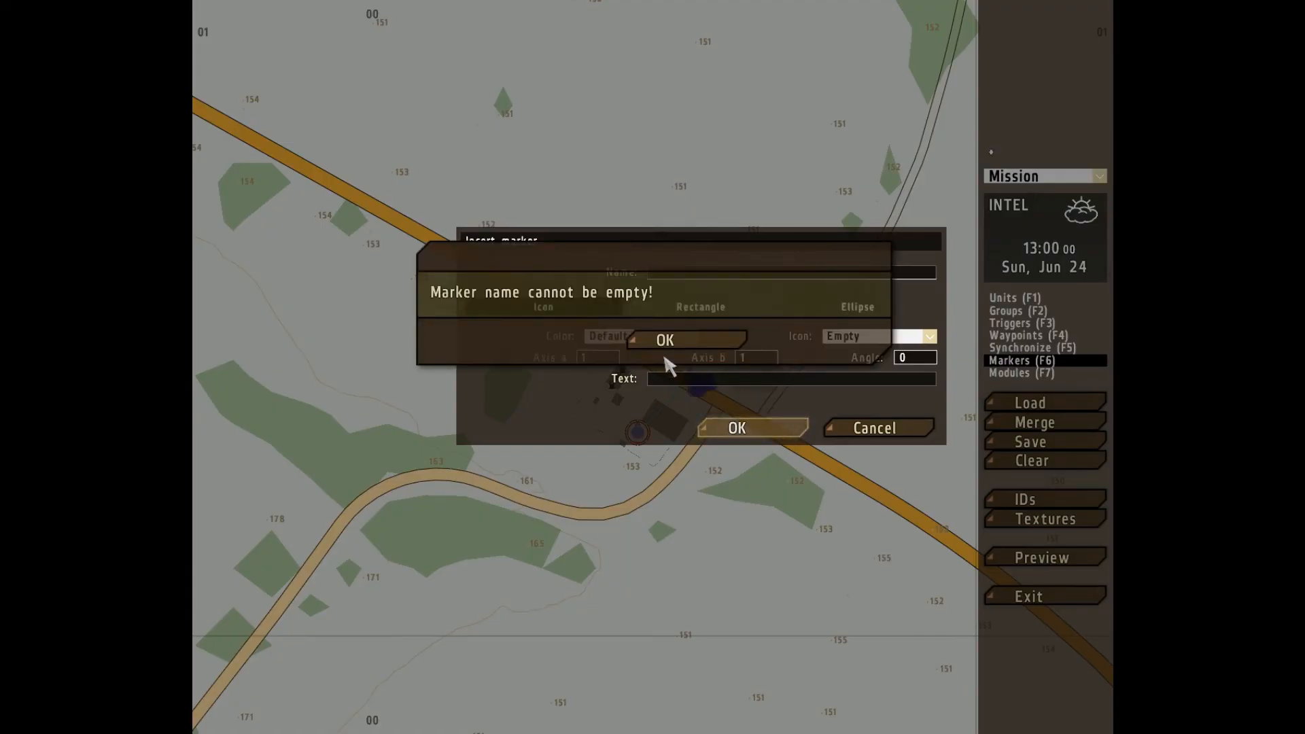
{"action": "mouse_move", "coordinate": [688, 340]}
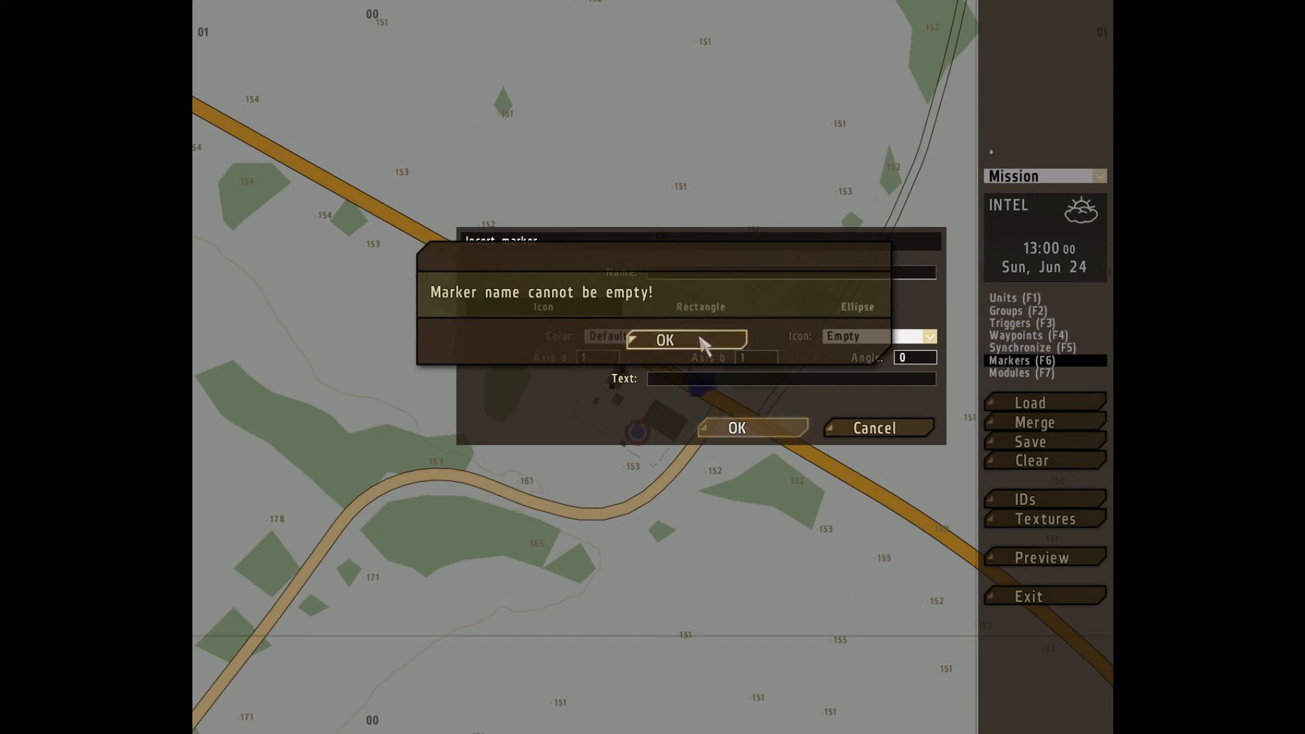
{"action": "left_click", "coordinate": [664, 340]}
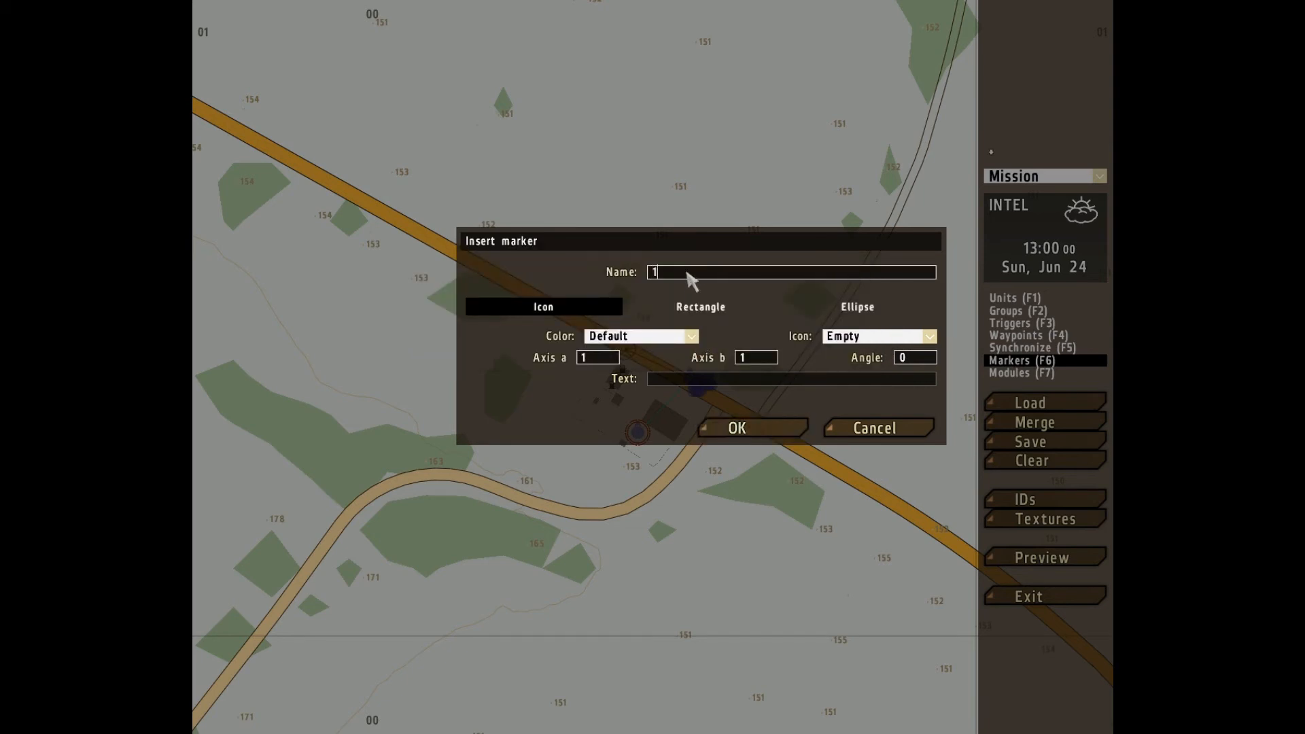
{"action": "left_click", "coordinate": [735, 428]}
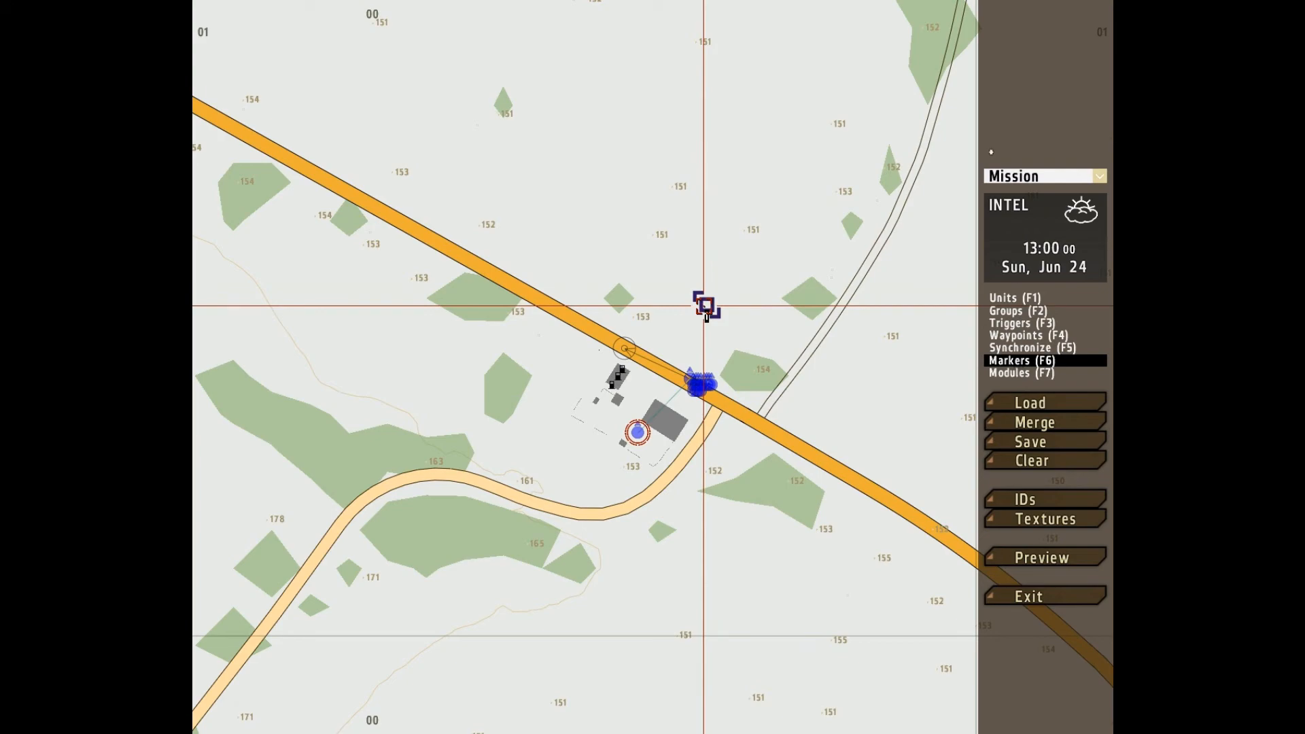
Step: Give marker 1 the text label 'eefr'
{"action": "double_click", "coordinate": [706, 304]}
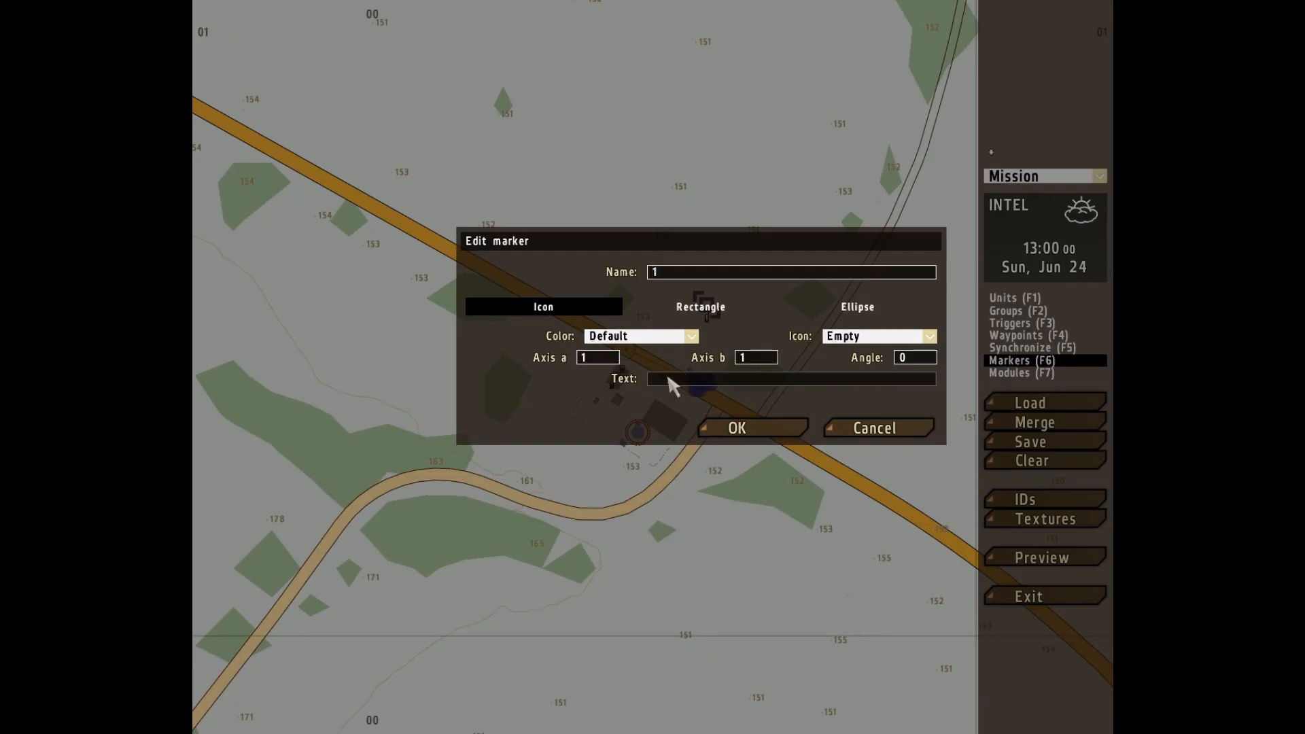
{"action": "type", "text": "eefr"}
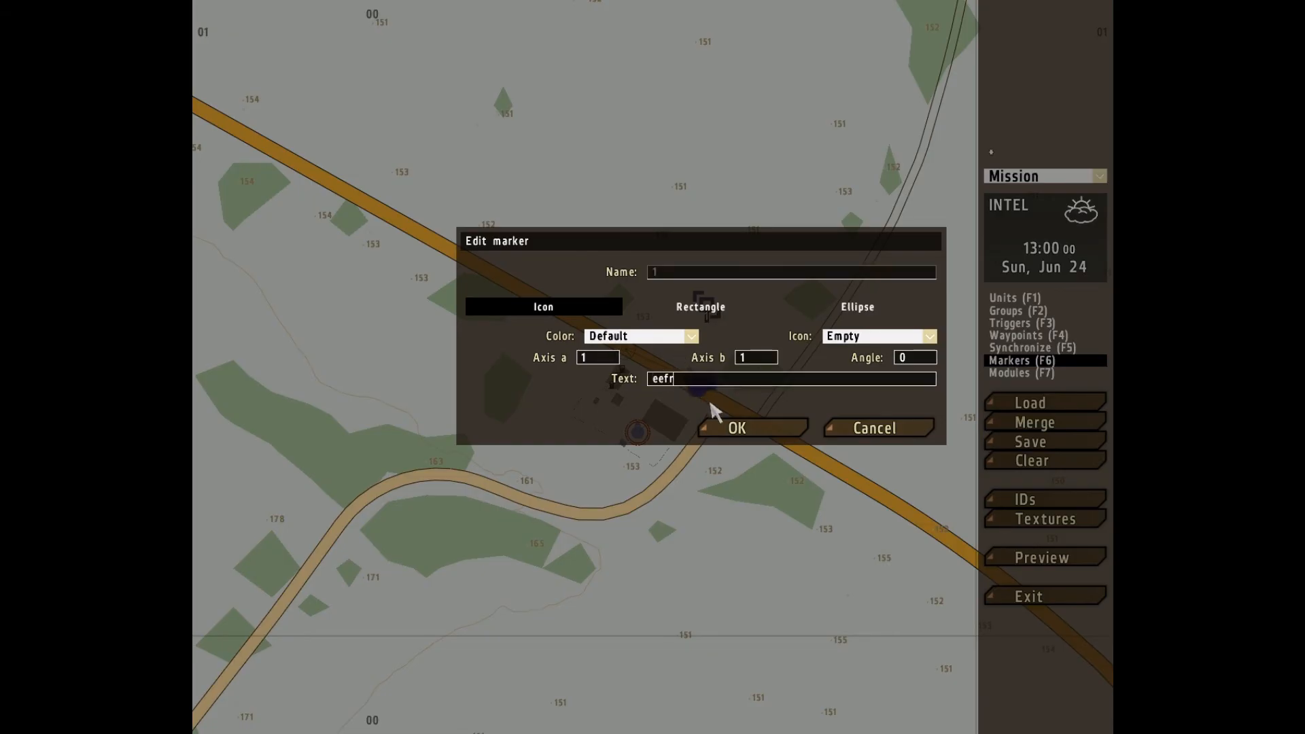
{"action": "left_click", "coordinate": [735, 427]}
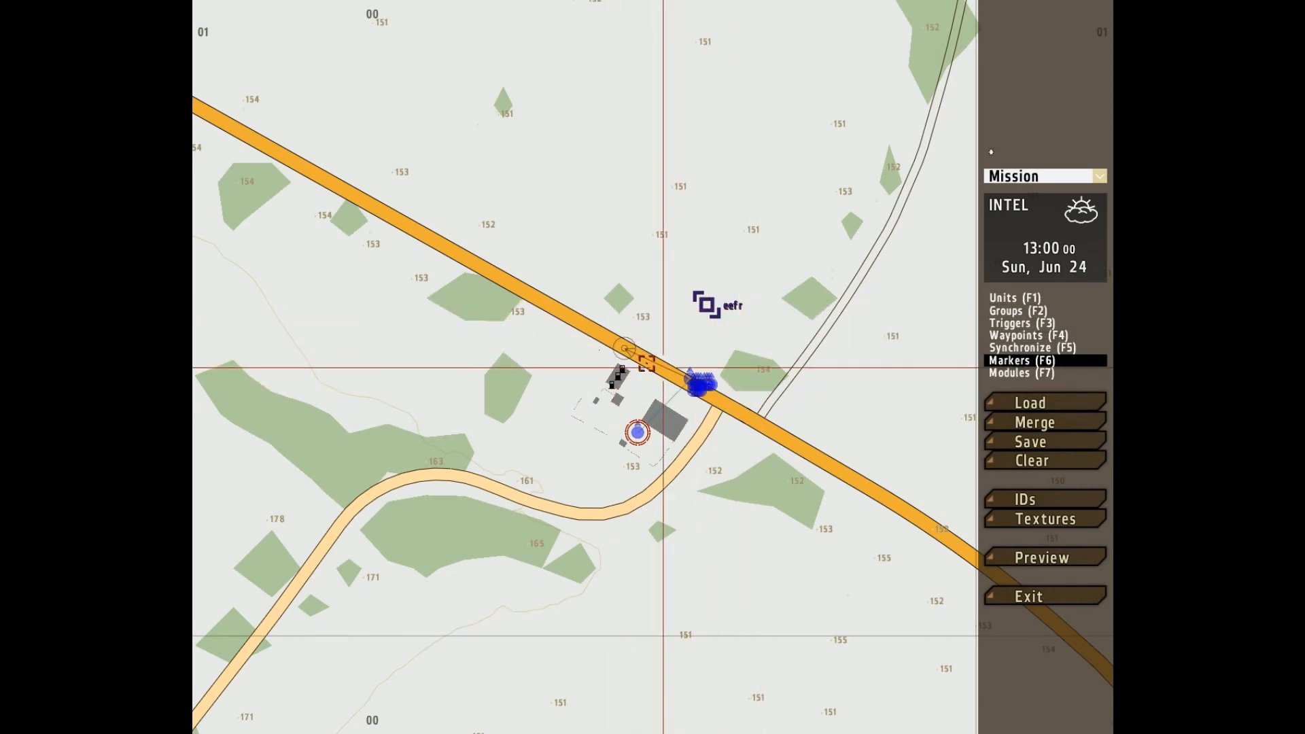
{"action": "mouse_move", "coordinate": [789, 471]}
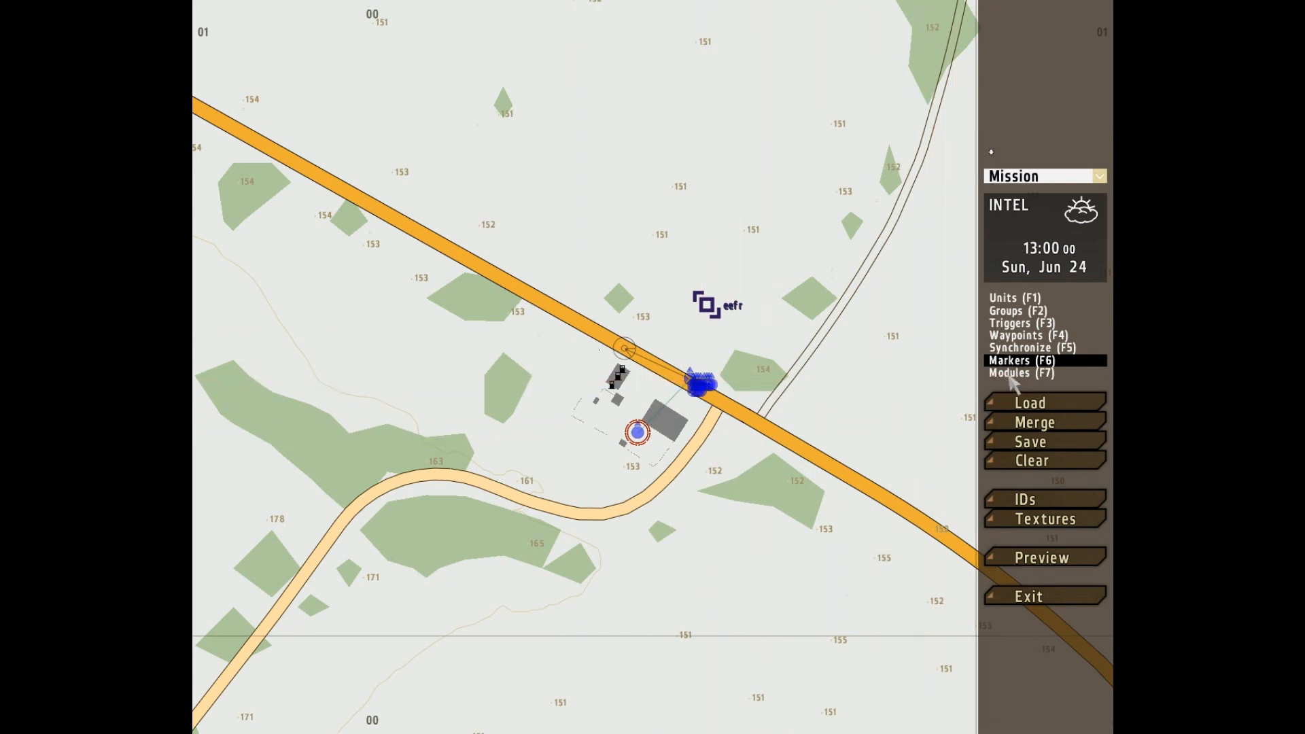
Step: Make Modules (F7) the active placement mode
{"action": "left_click", "coordinate": [1021, 372]}
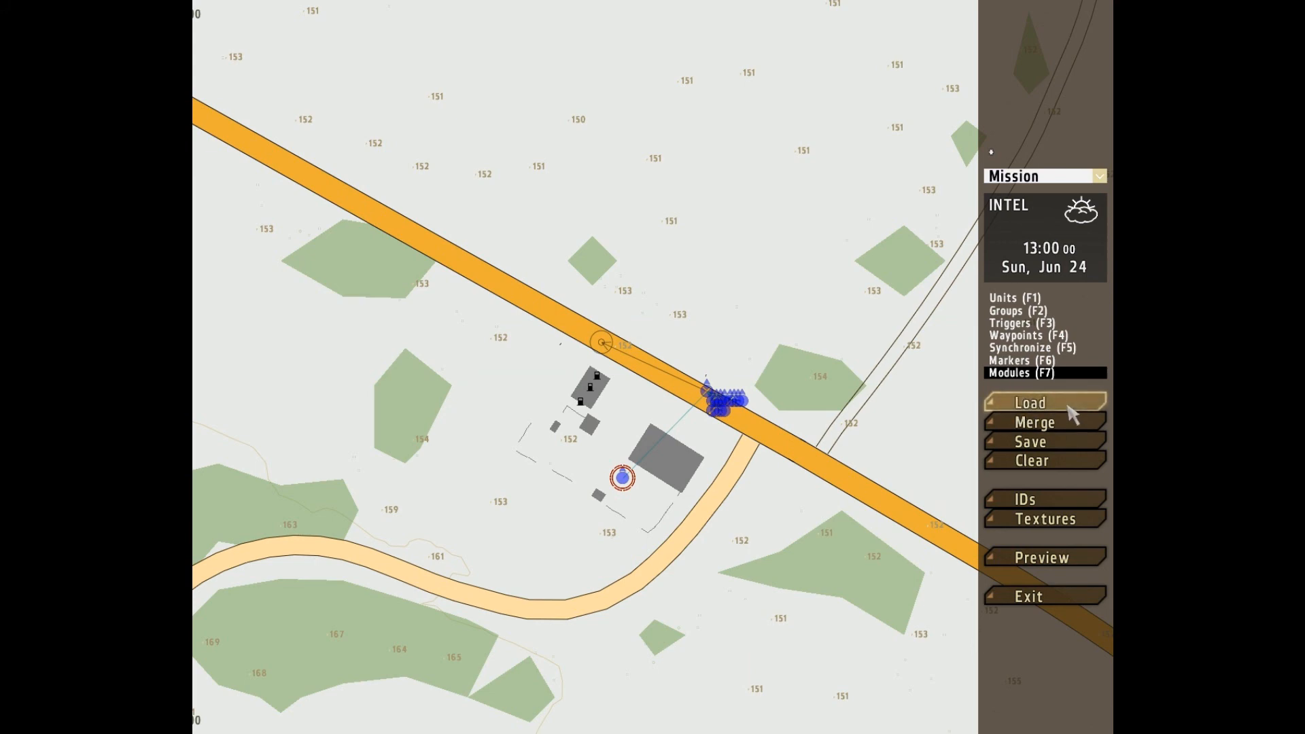
Step: Cancel out of Load, then clear the entire mission and confirm Yes
{"action": "left_click", "coordinate": [1030, 403]}
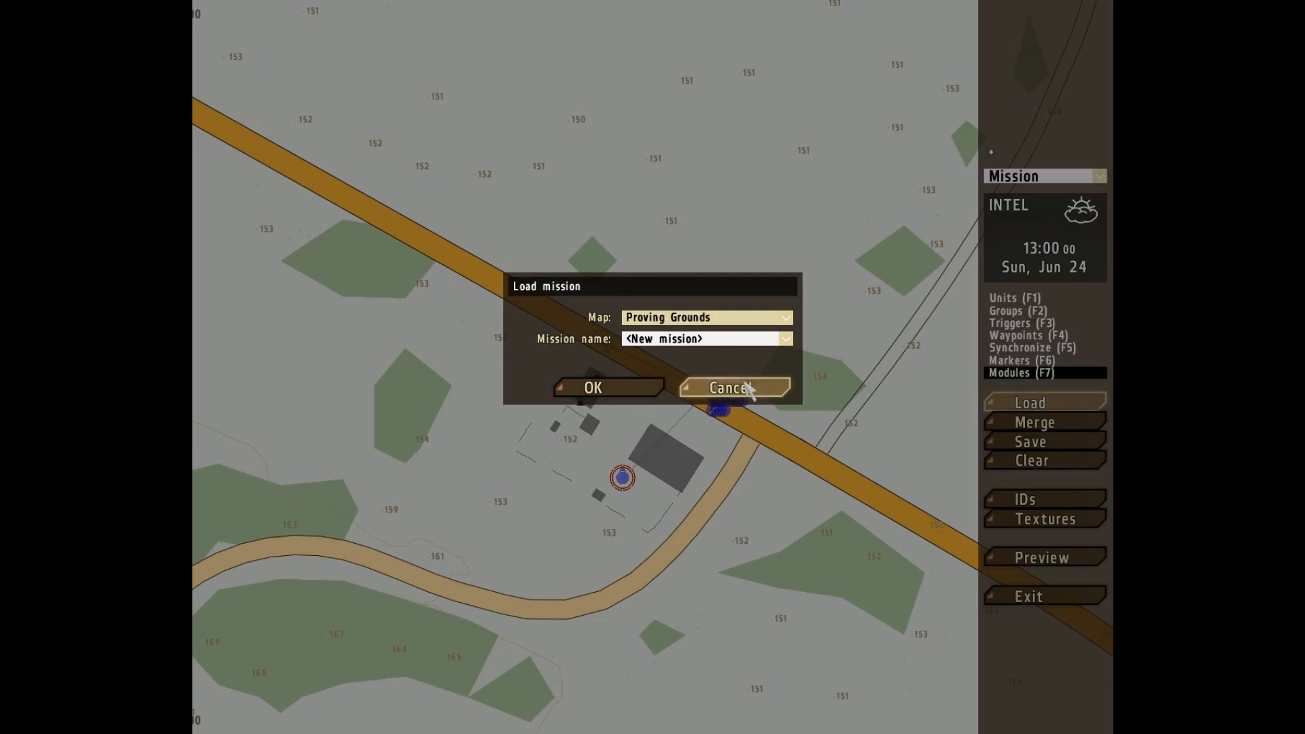
{"action": "left_click", "coordinate": [730, 386]}
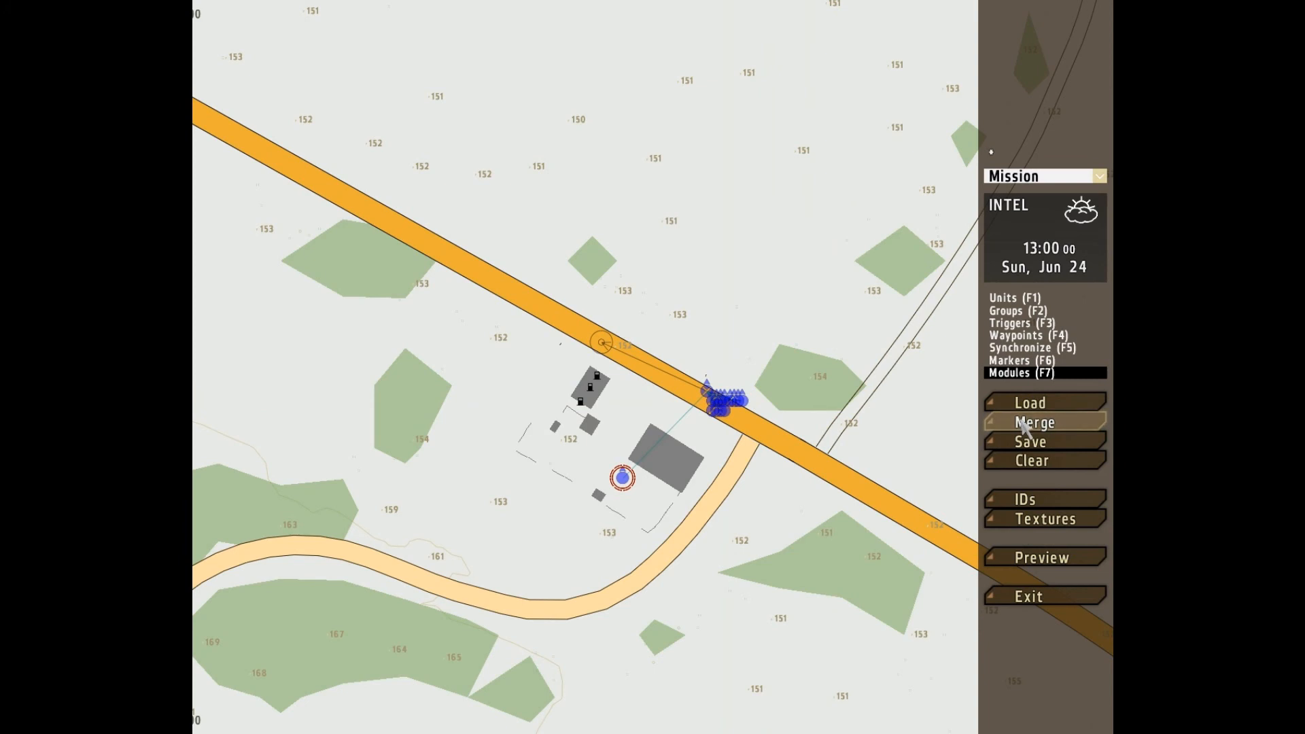
{"action": "mouse_move", "coordinate": [1034, 423]}
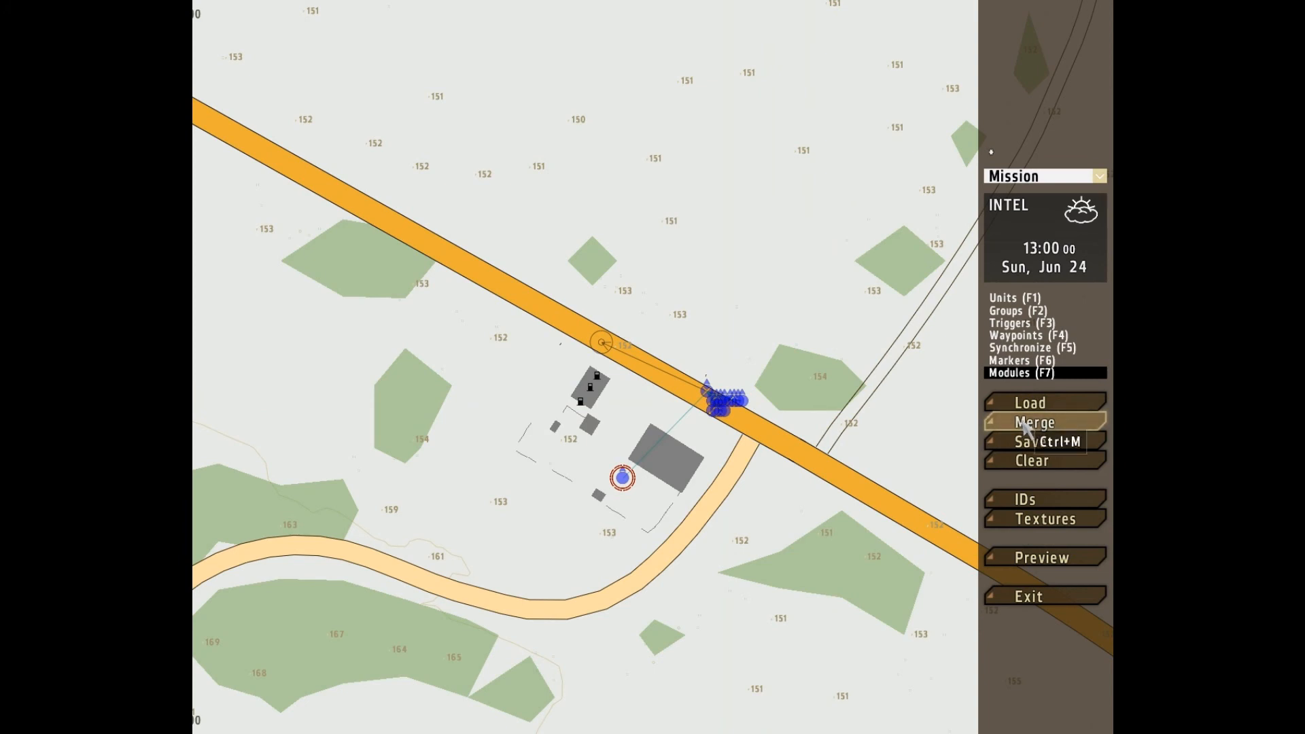
{"action": "mouse_move", "coordinate": [1030, 441]}
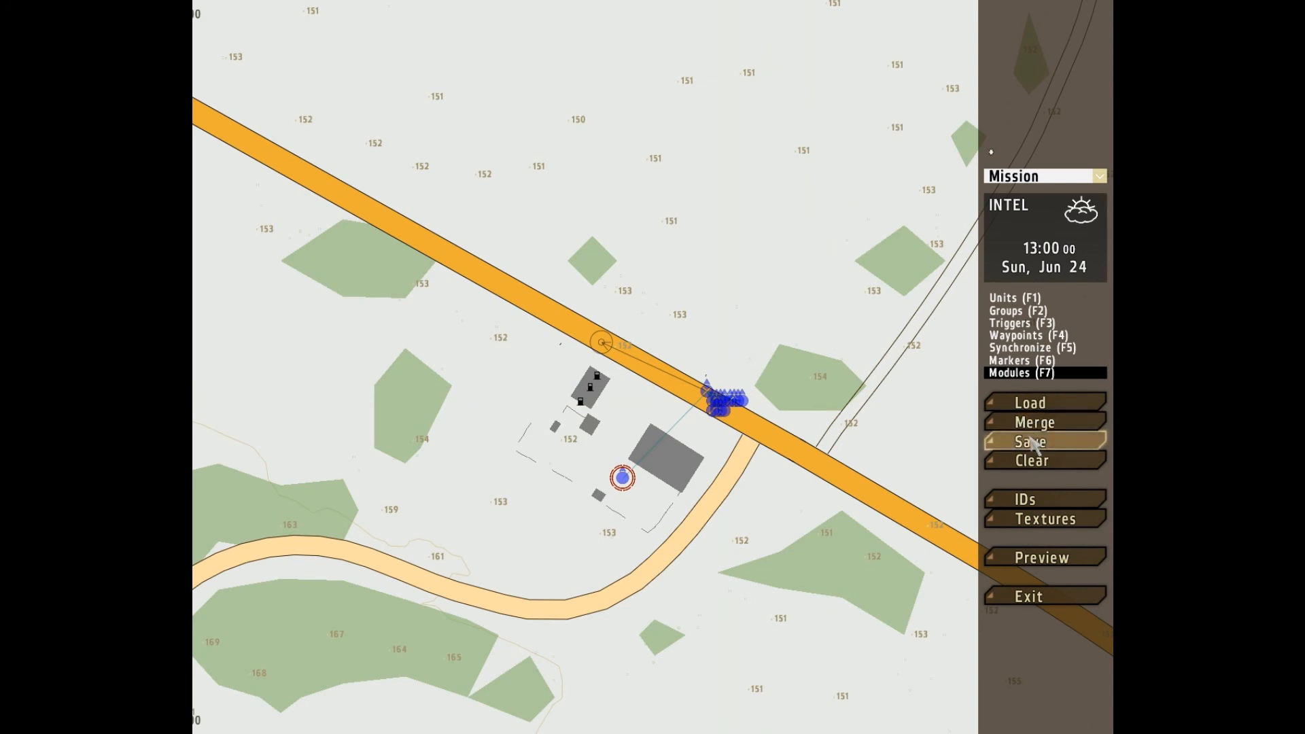
{"action": "mouse_move", "coordinate": [1038, 466]}
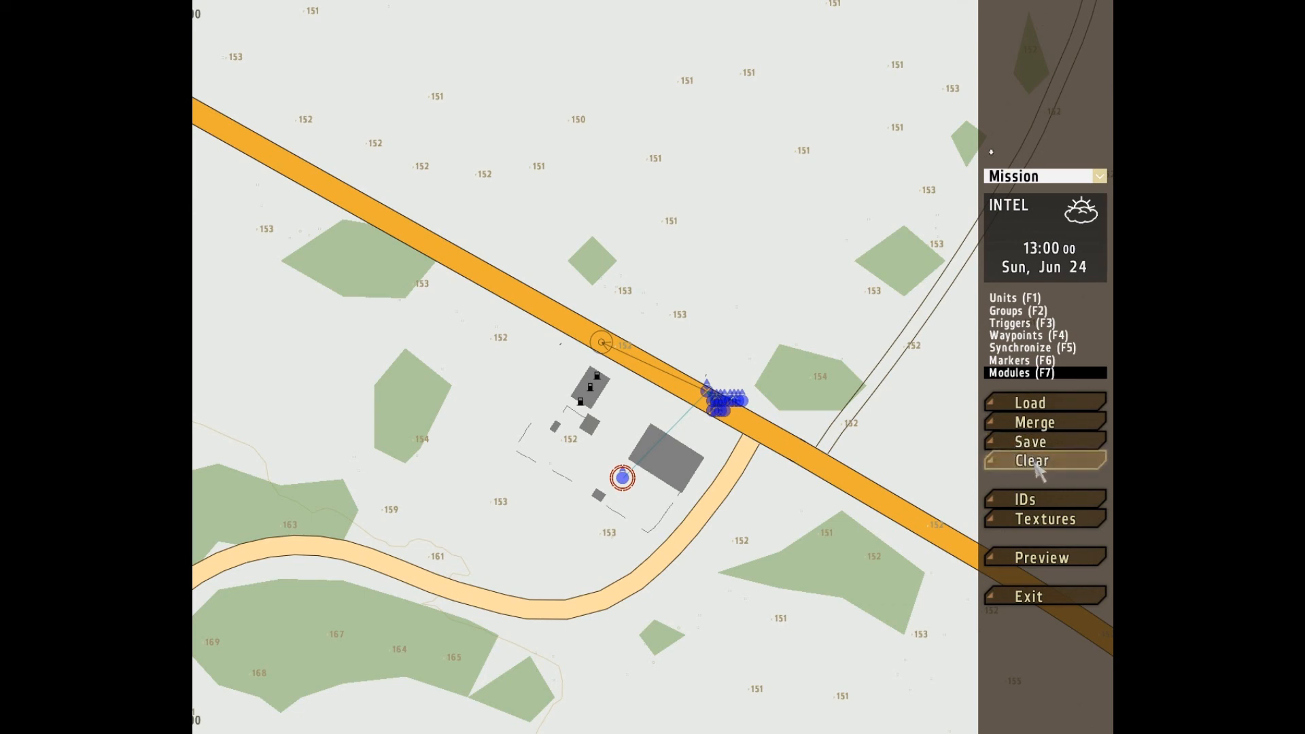
{"action": "left_click", "coordinate": [1032, 460]}
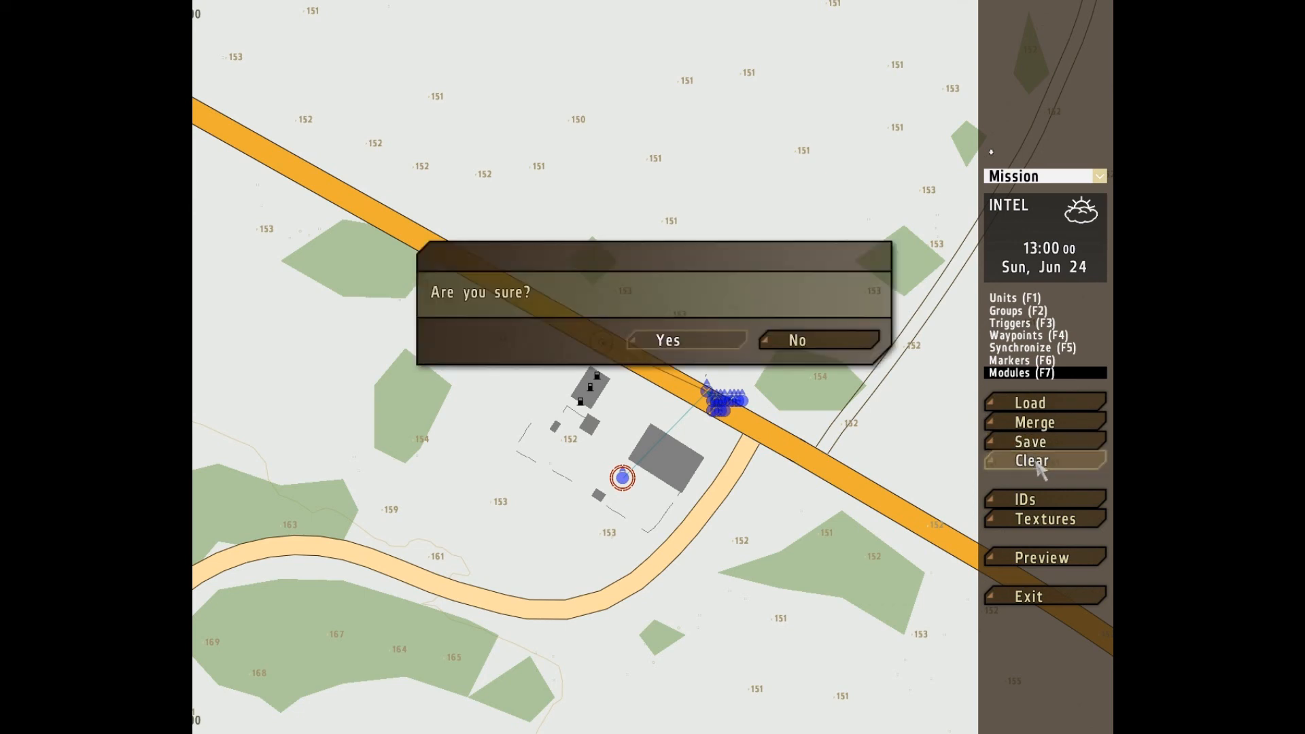
{"action": "left_click", "coordinate": [667, 340]}
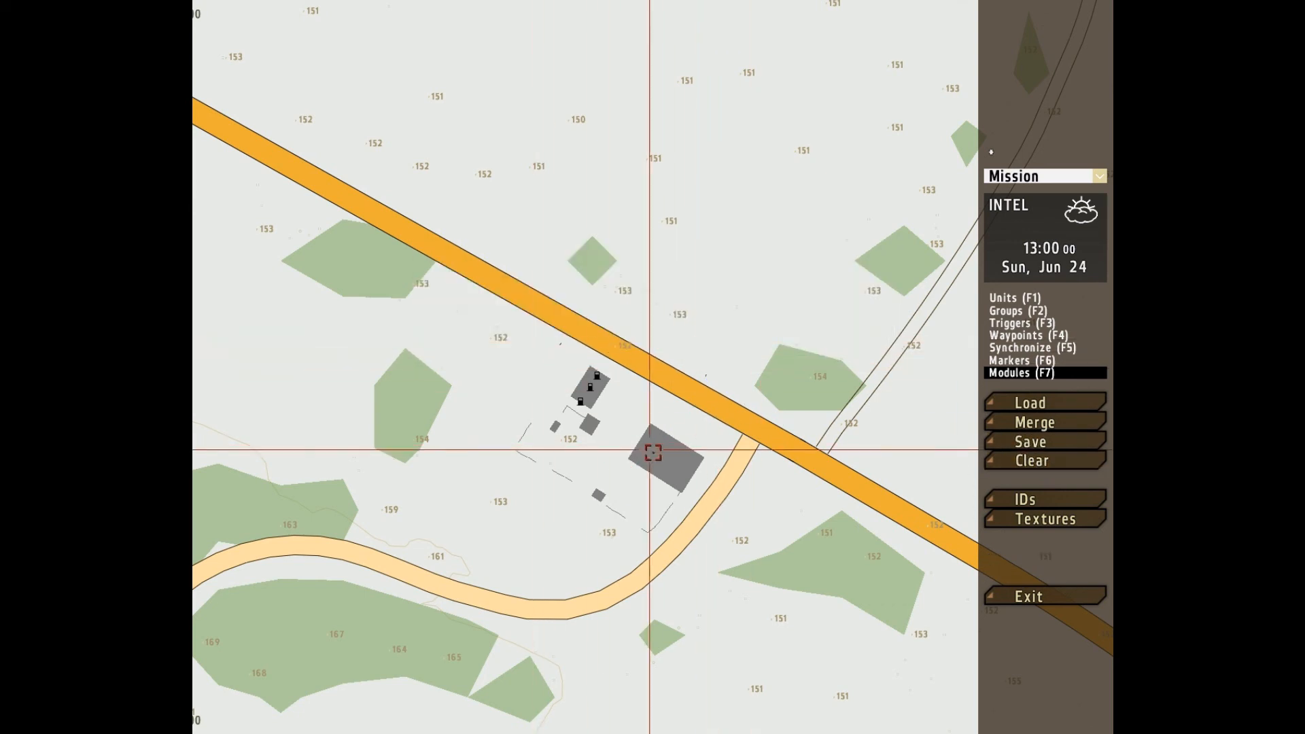
{"action": "mouse_move", "coordinate": [662, 457]}
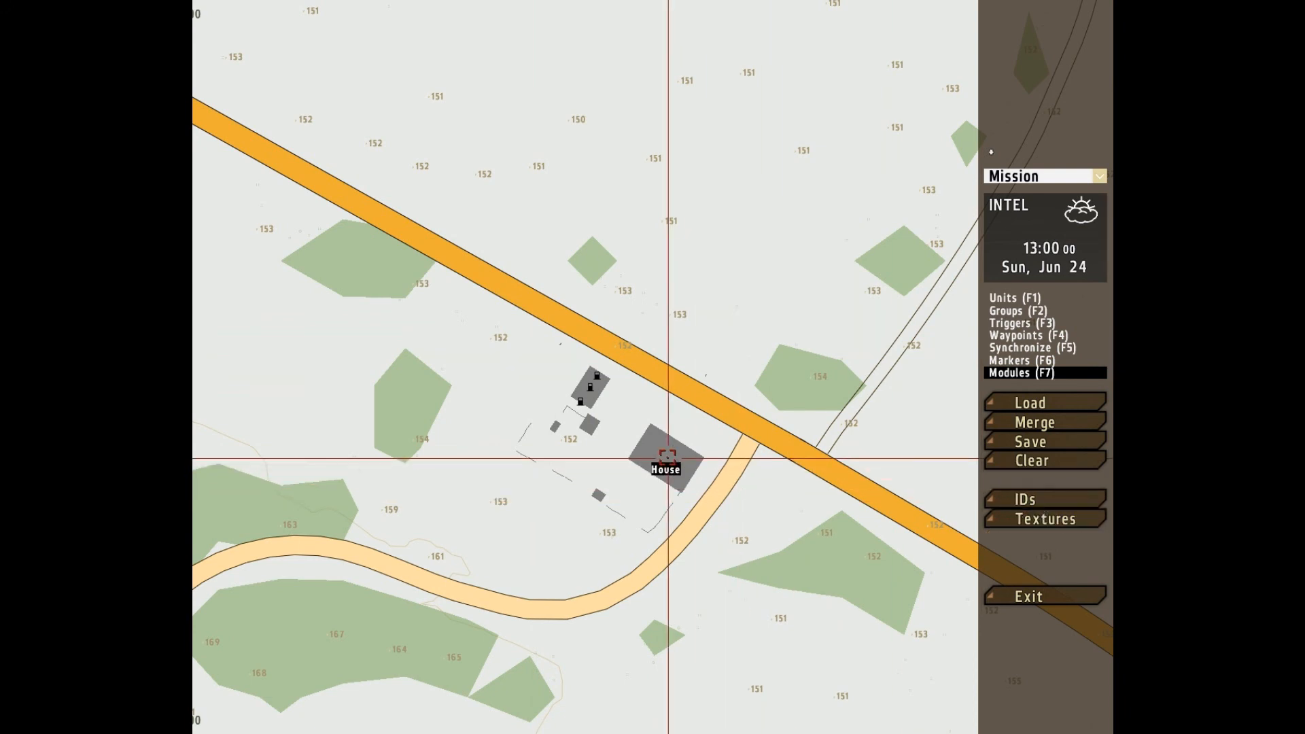
{"action": "left_click", "coordinate": [1026, 498]}
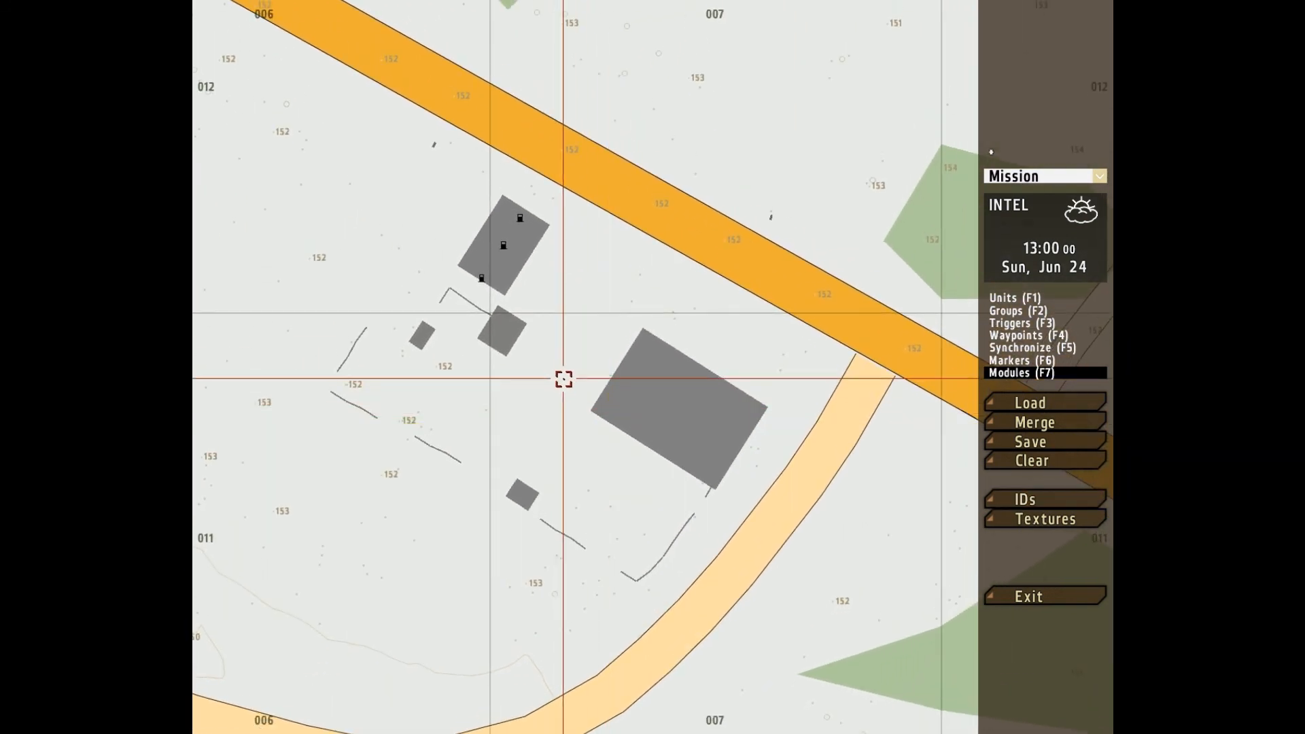
{"action": "mouse_move", "coordinate": [502, 237]}
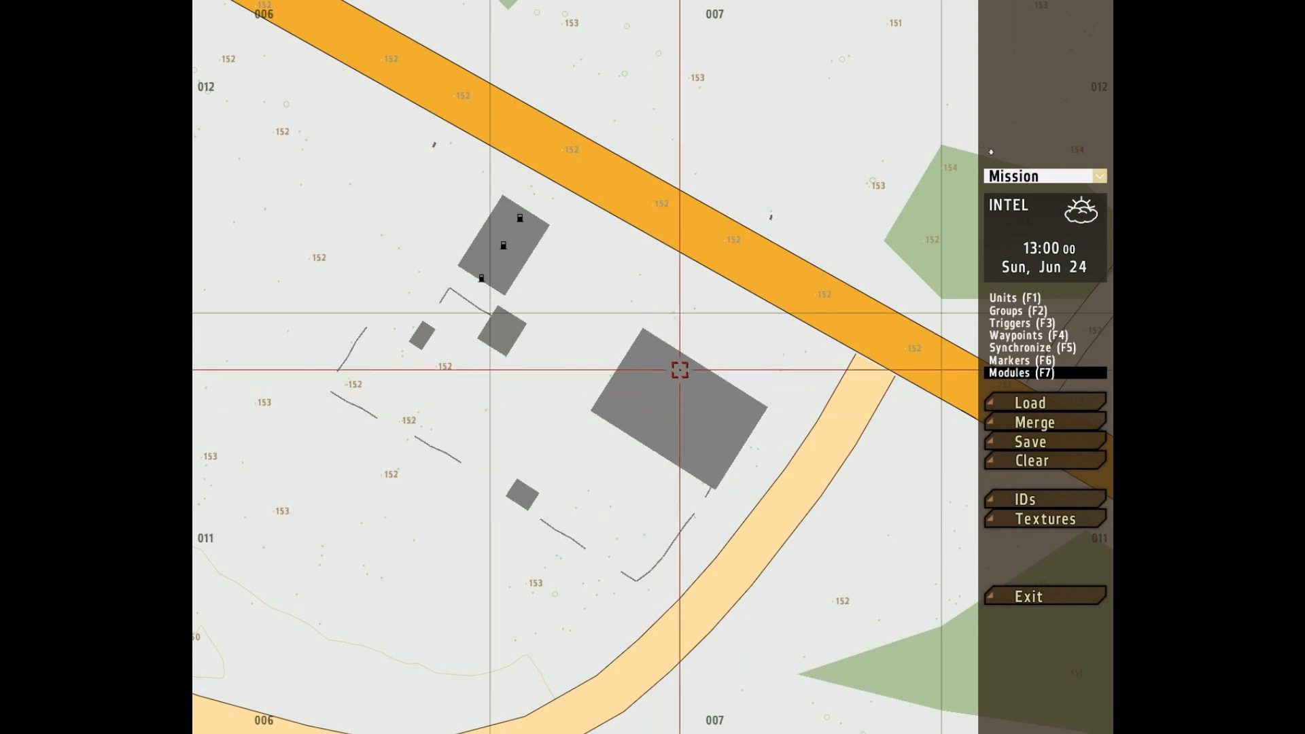
{"action": "mouse_move", "coordinate": [657, 435]}
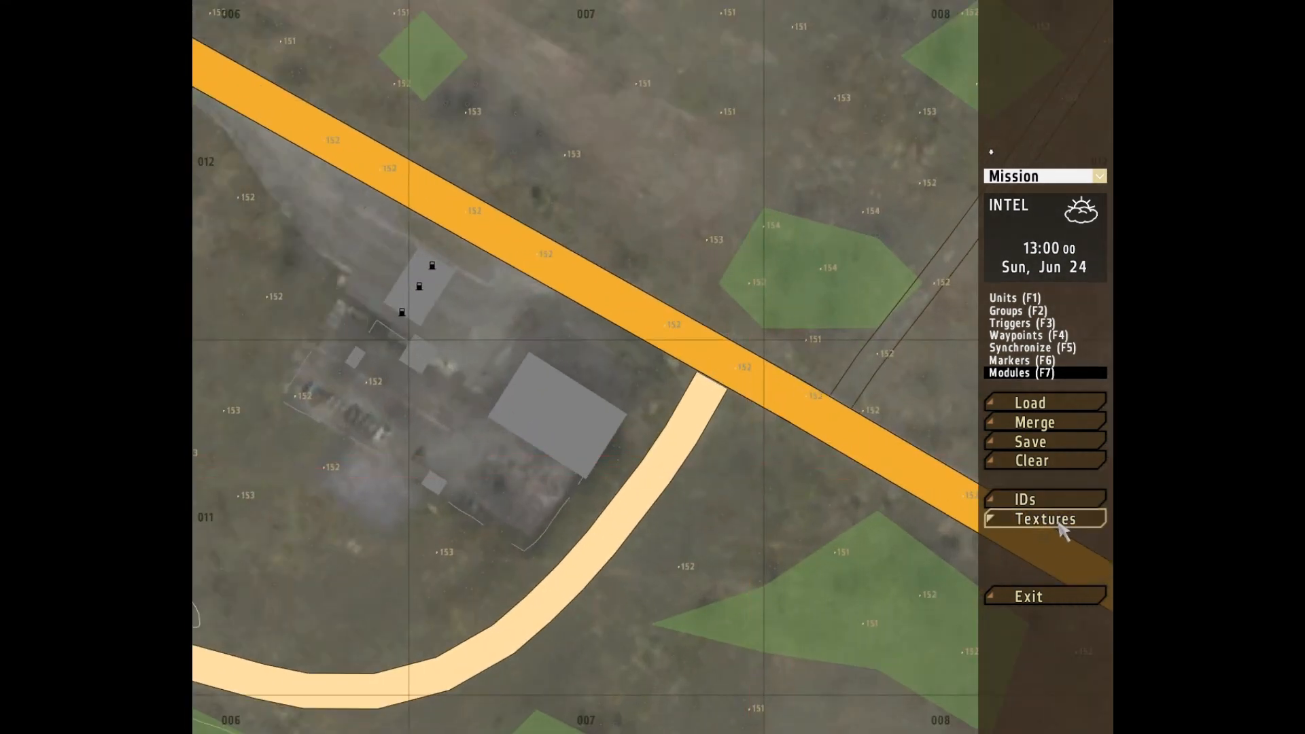
{"action": "left_click", "coordinate": [1043, 519]}
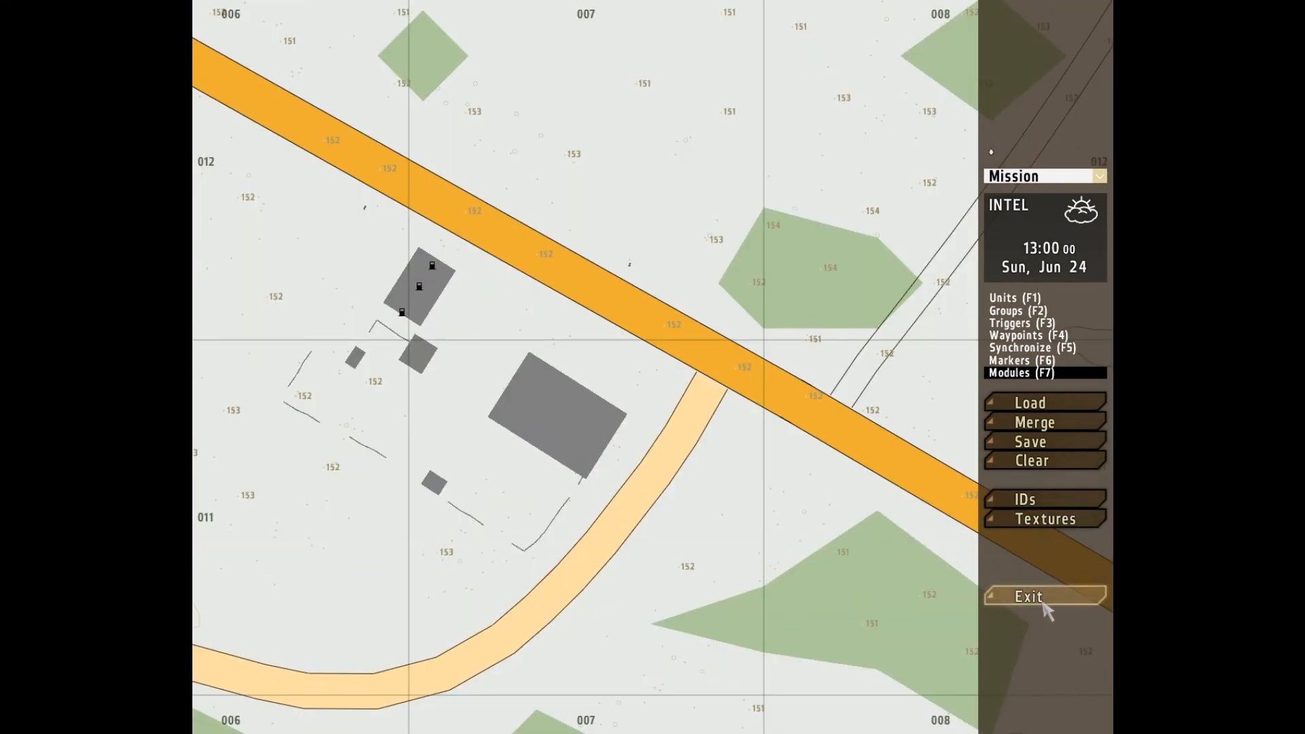